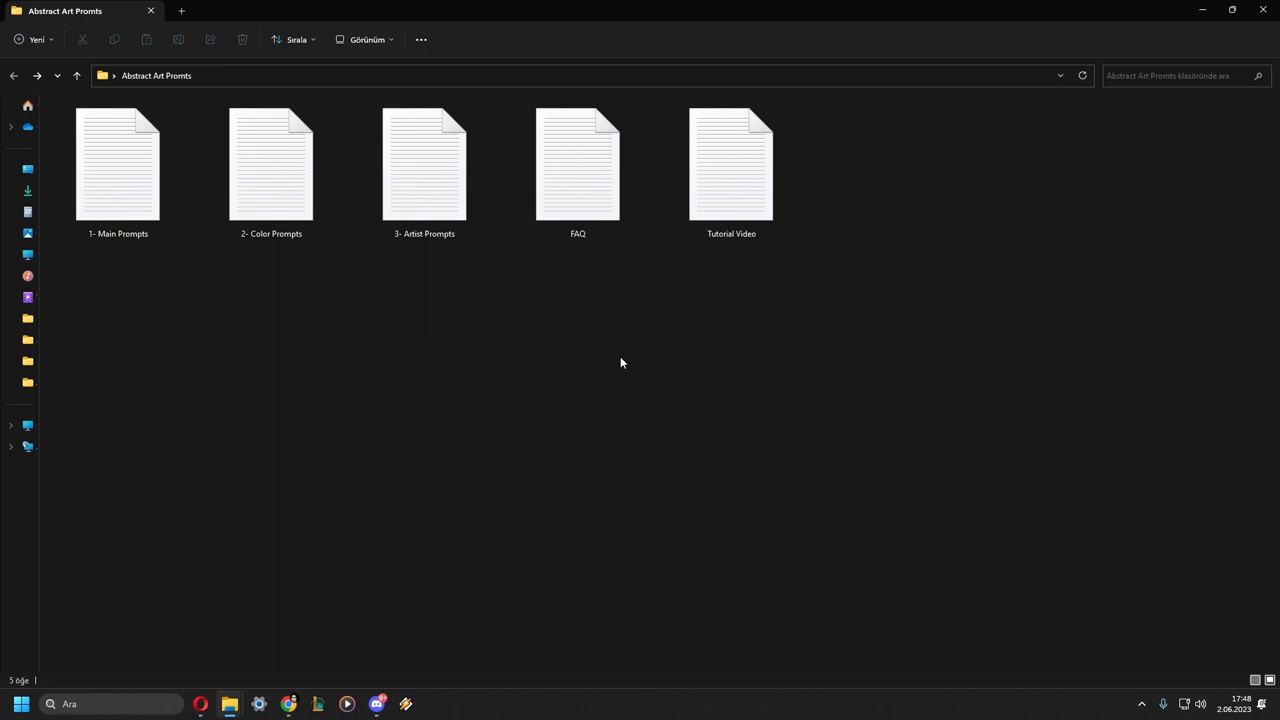
Open the '1- Main Prompts' file in Notepad and browse its abstract poster prompt lines
click(272, 164)
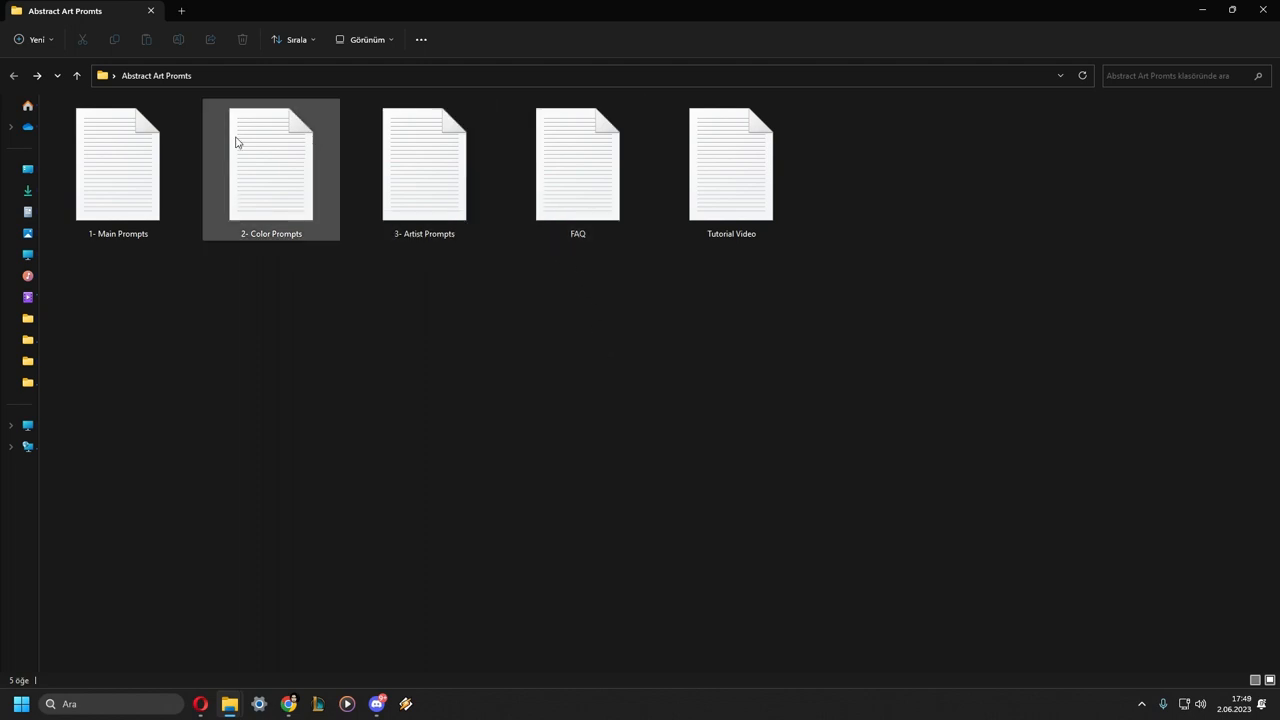
click(344, 92)
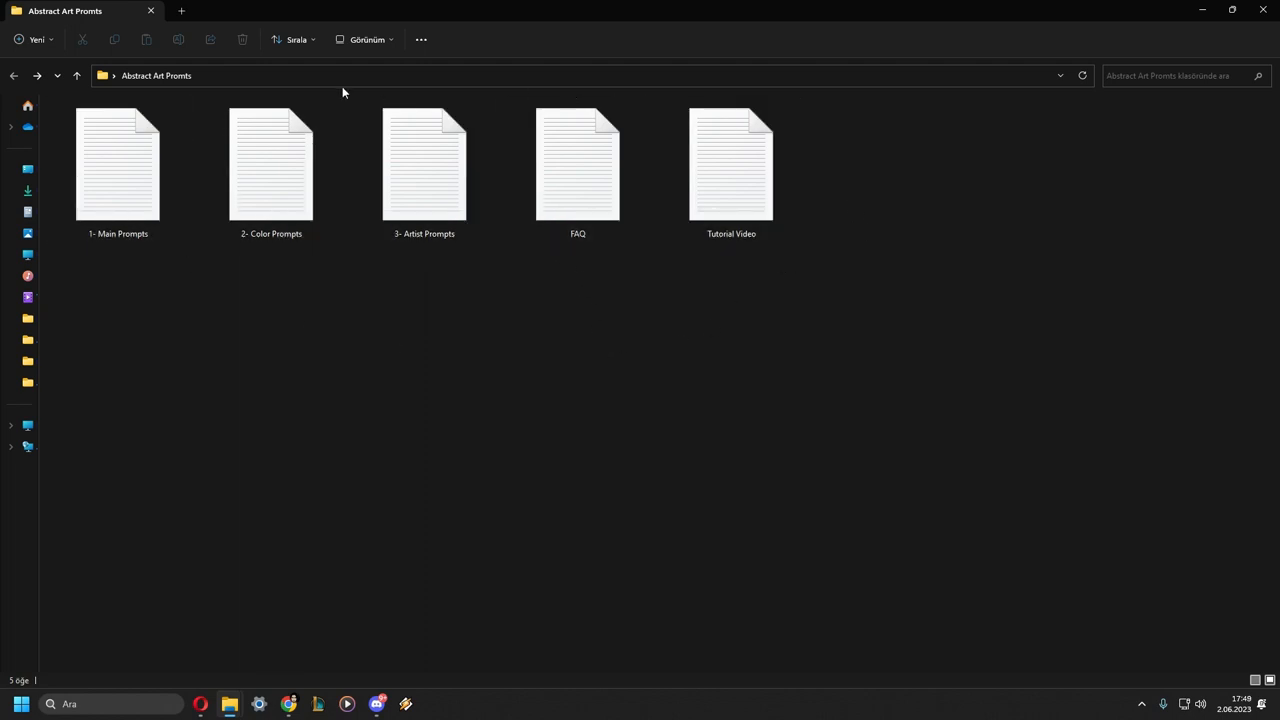
mouse_move(208, 324)
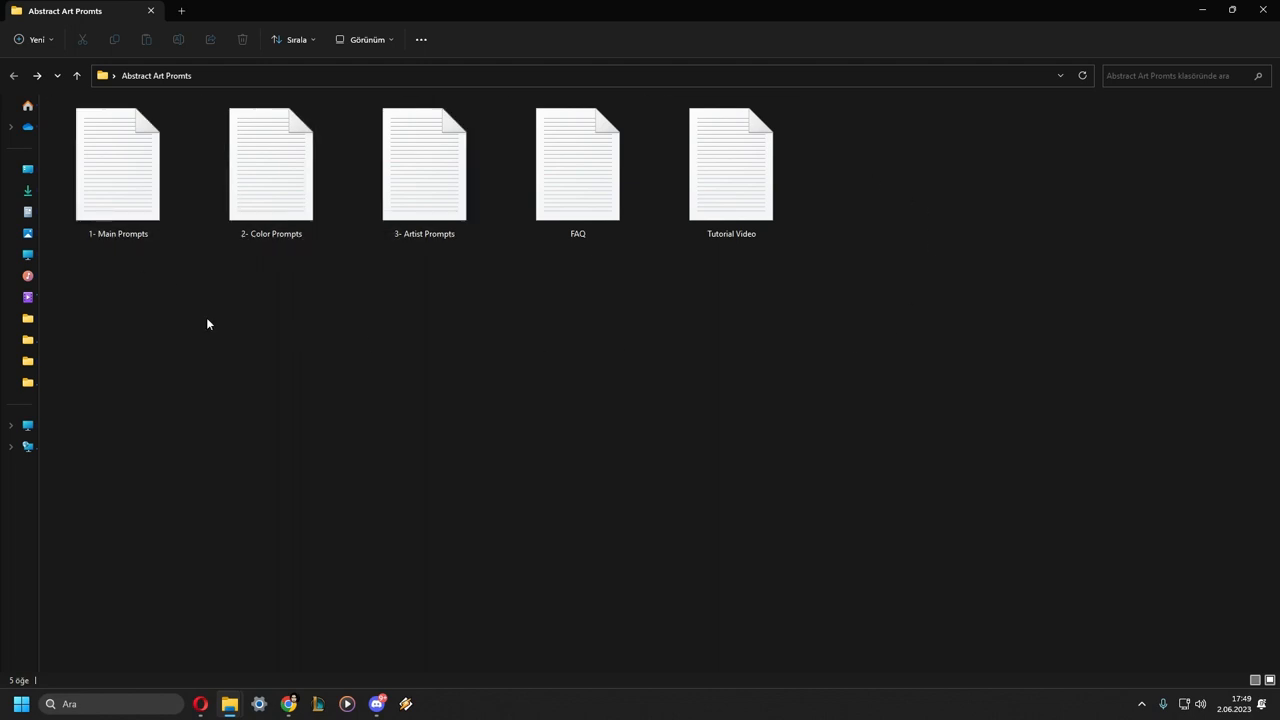
double_click(116, 164)
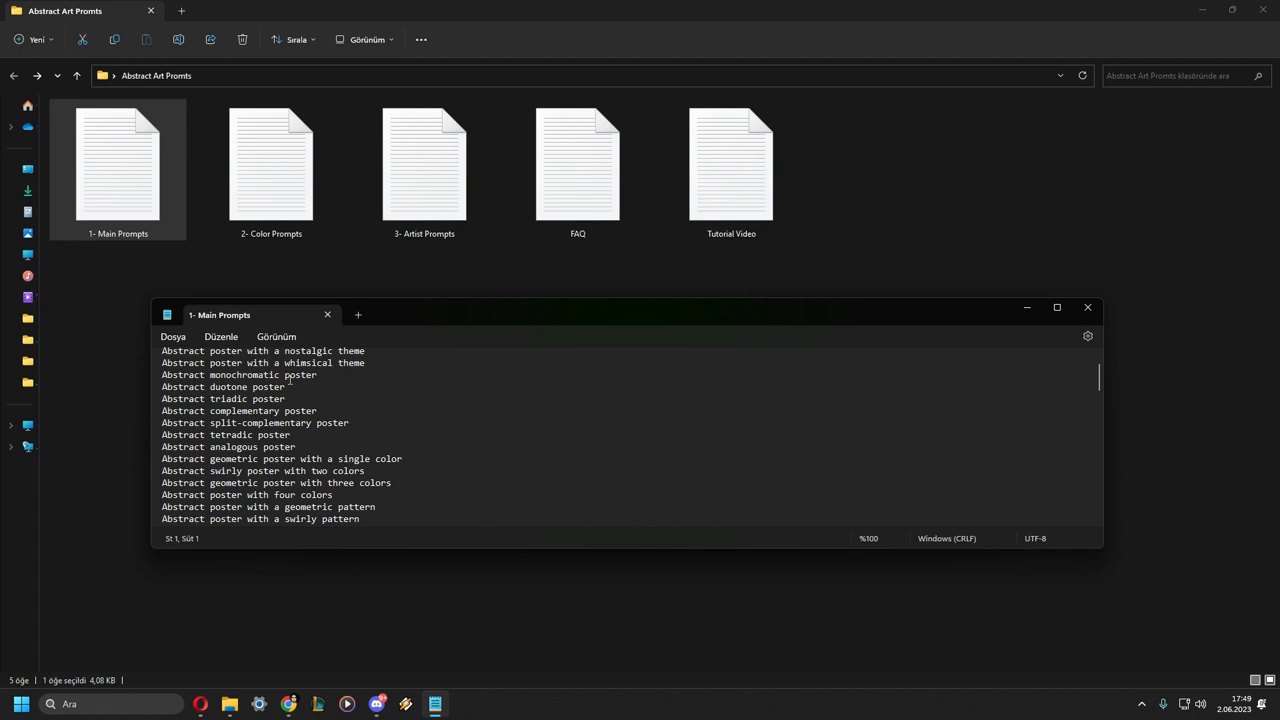
scroll(down, 3)
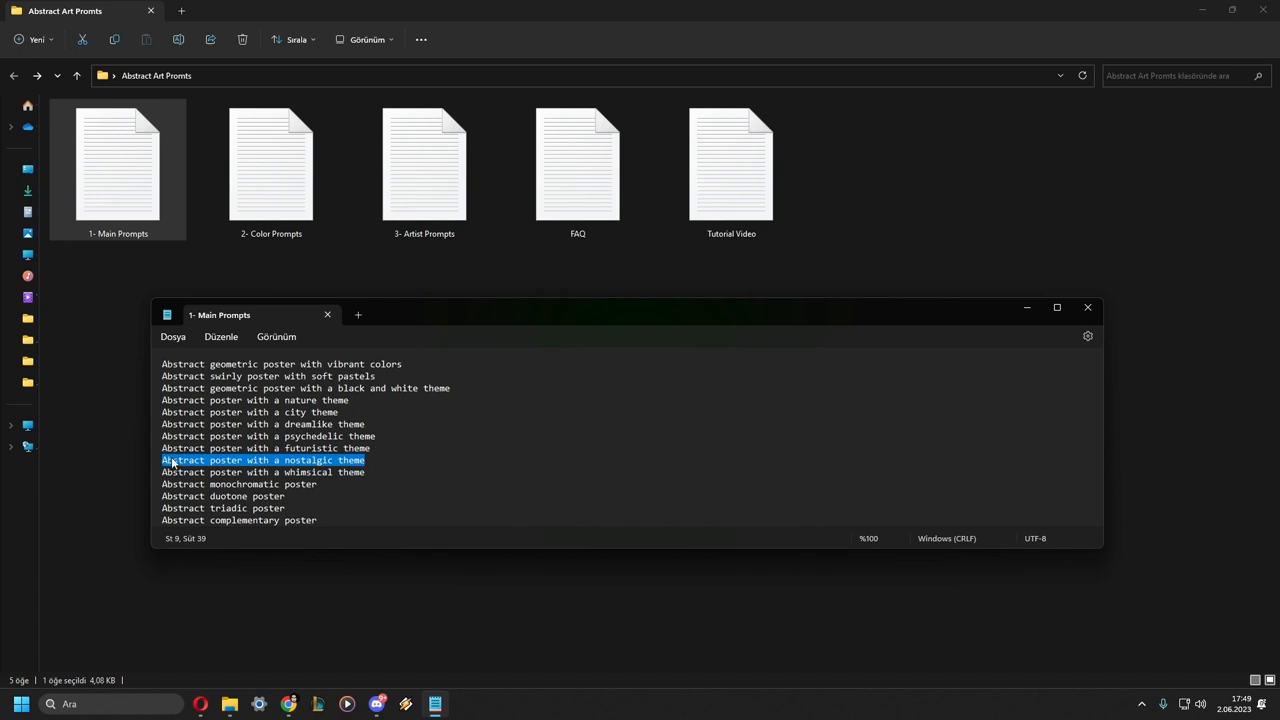
mouse_move(370, 668)
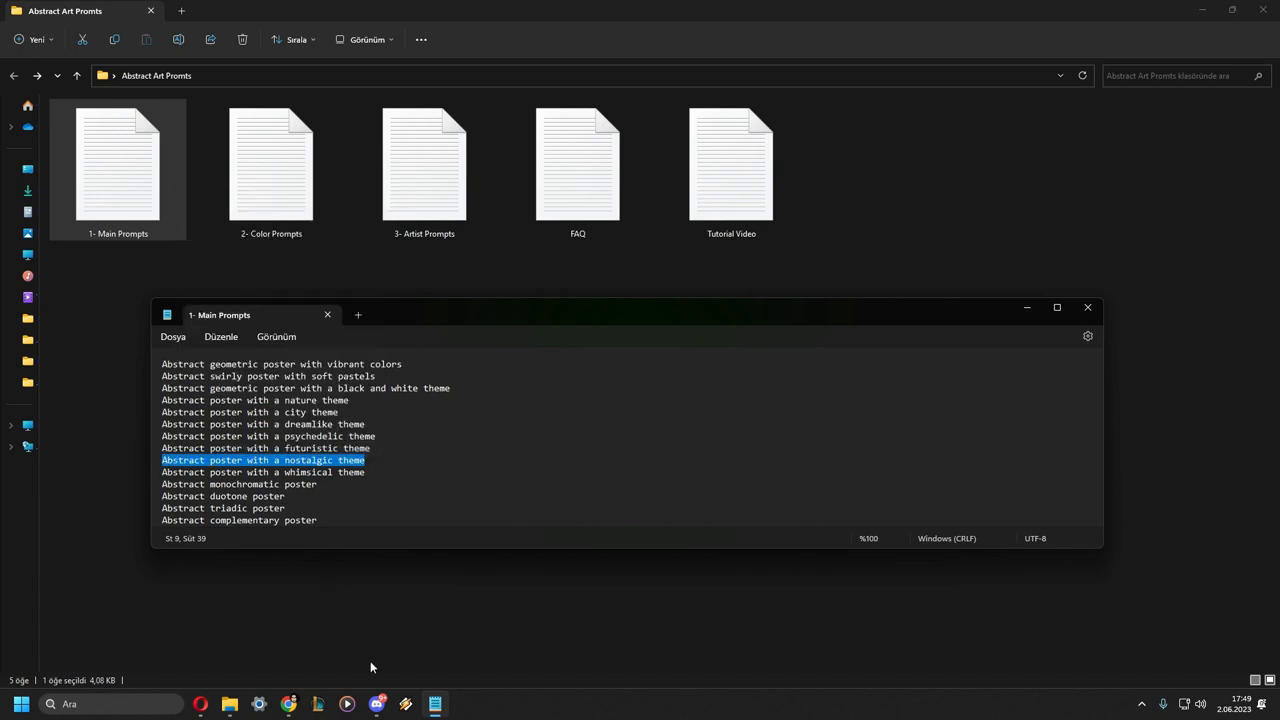
mouse_move(376, 704)
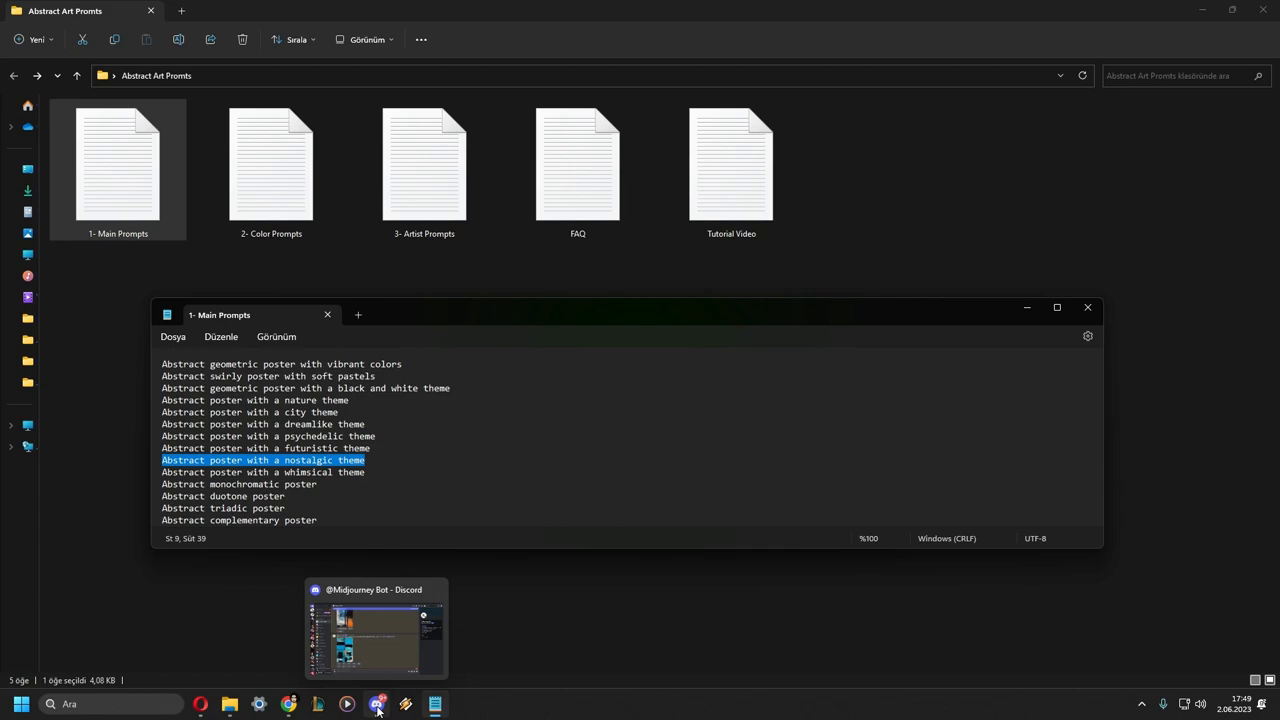
Enter 'Abstract poster with a nostalgic theme,' as the /imagine prompt in the Midjourney Bot DM
click(376, 630)
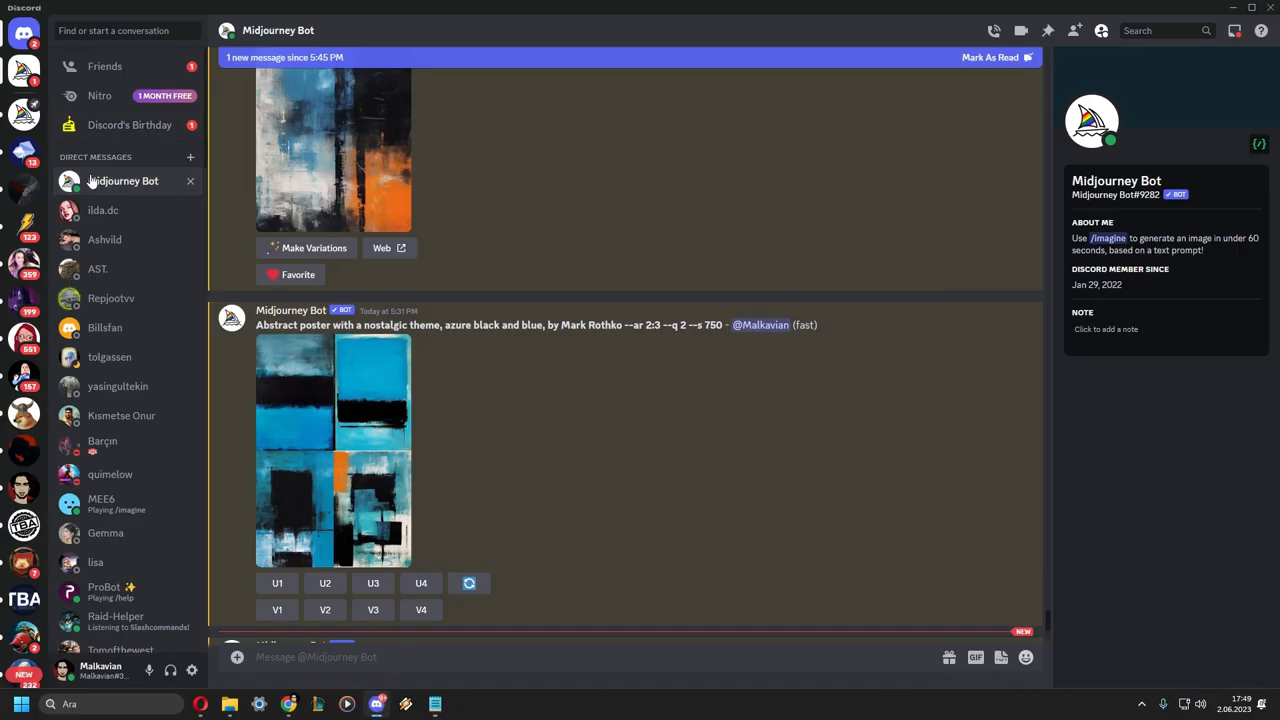
mouse_move(508, 448)
text(/imagine)
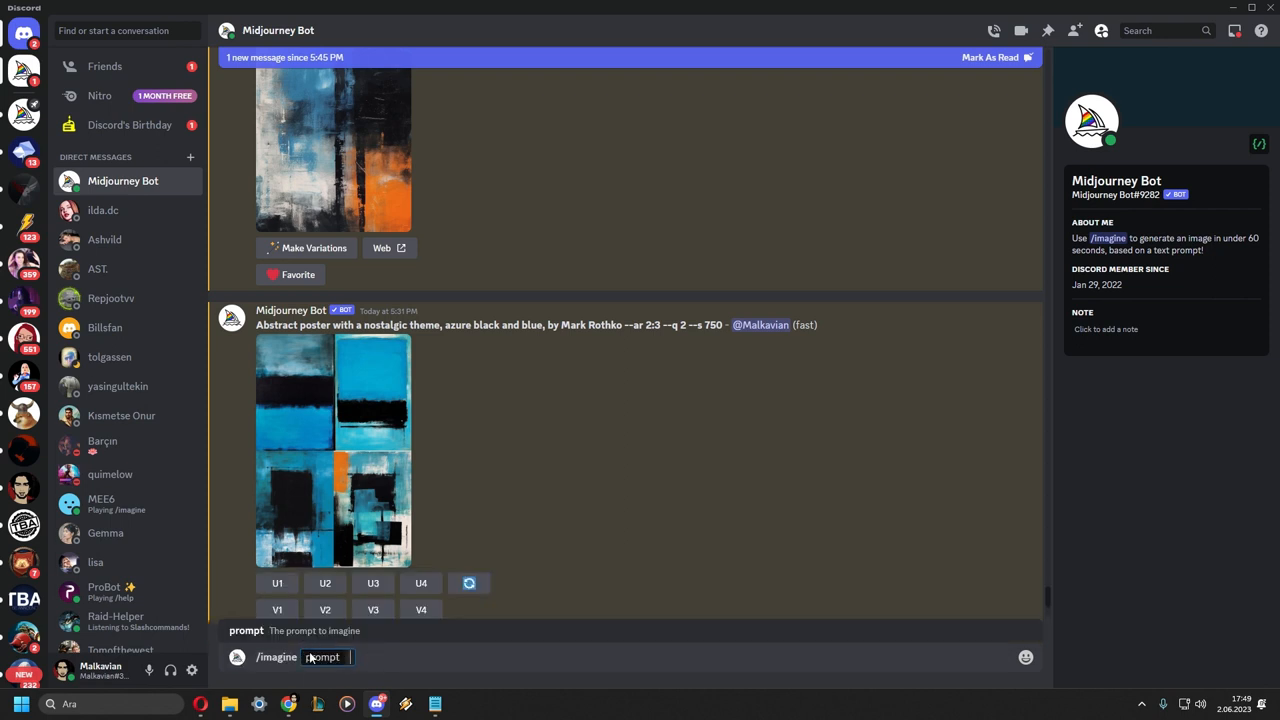
text(Abstract poster with a nostalgic theme)
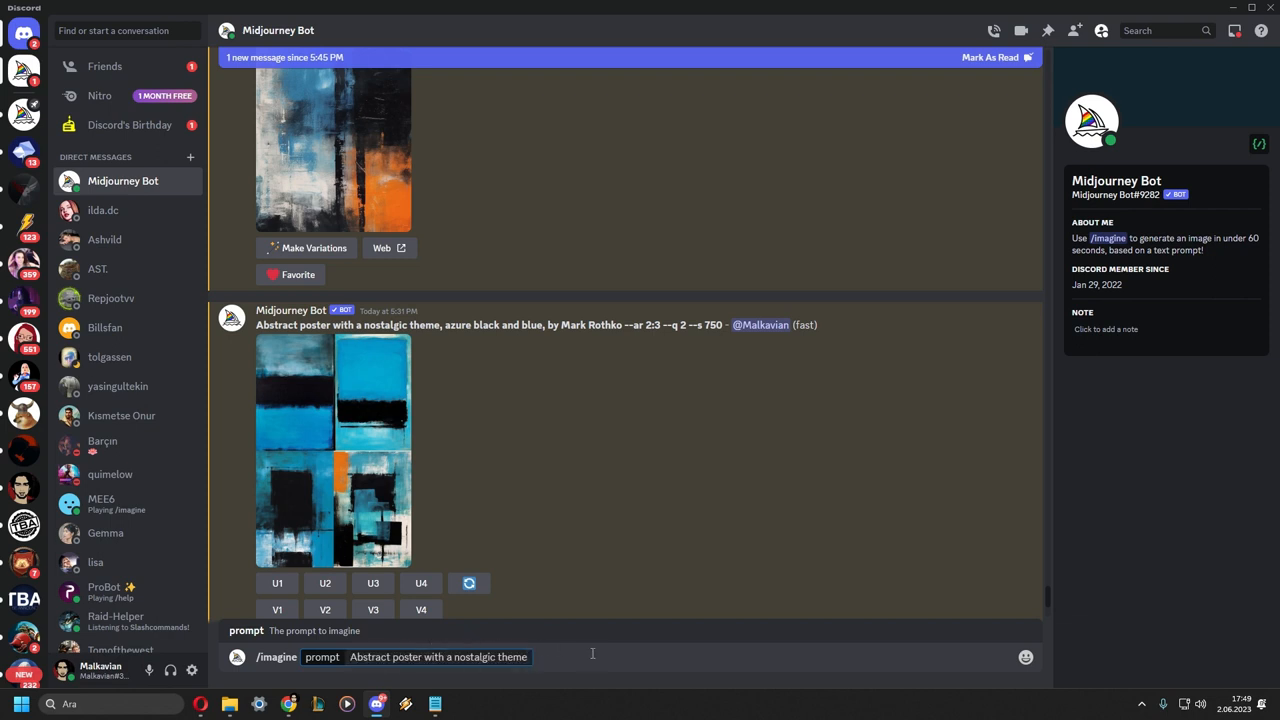
text(,)
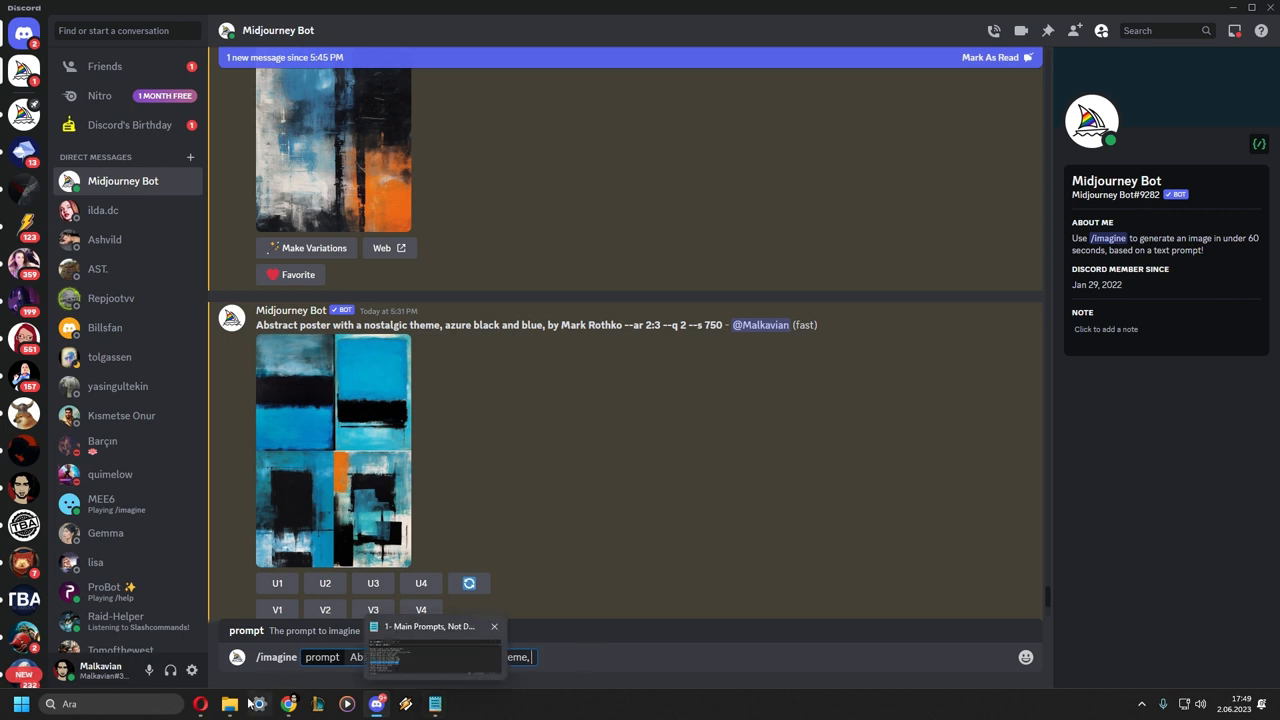
Open the '2- Color Prompts' colour list in Notepad, then return to the Midjourney Bot chat
click(228, 704)
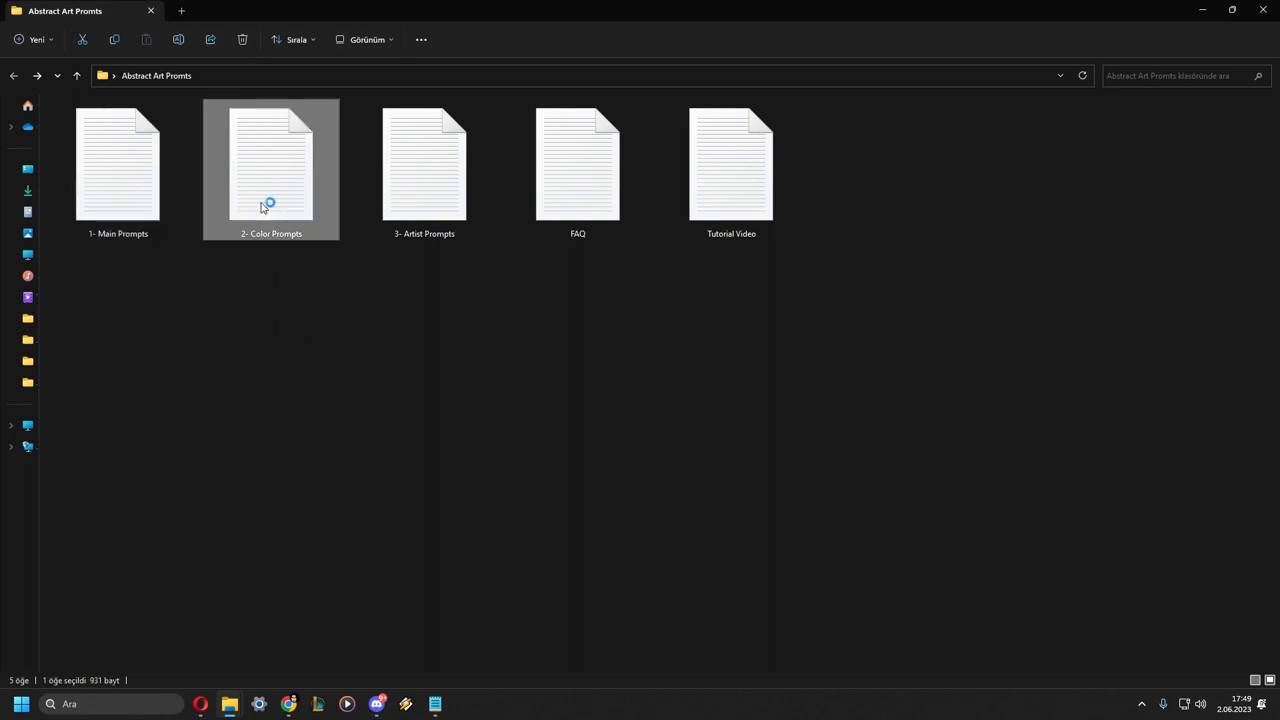
double_click(272, 164)
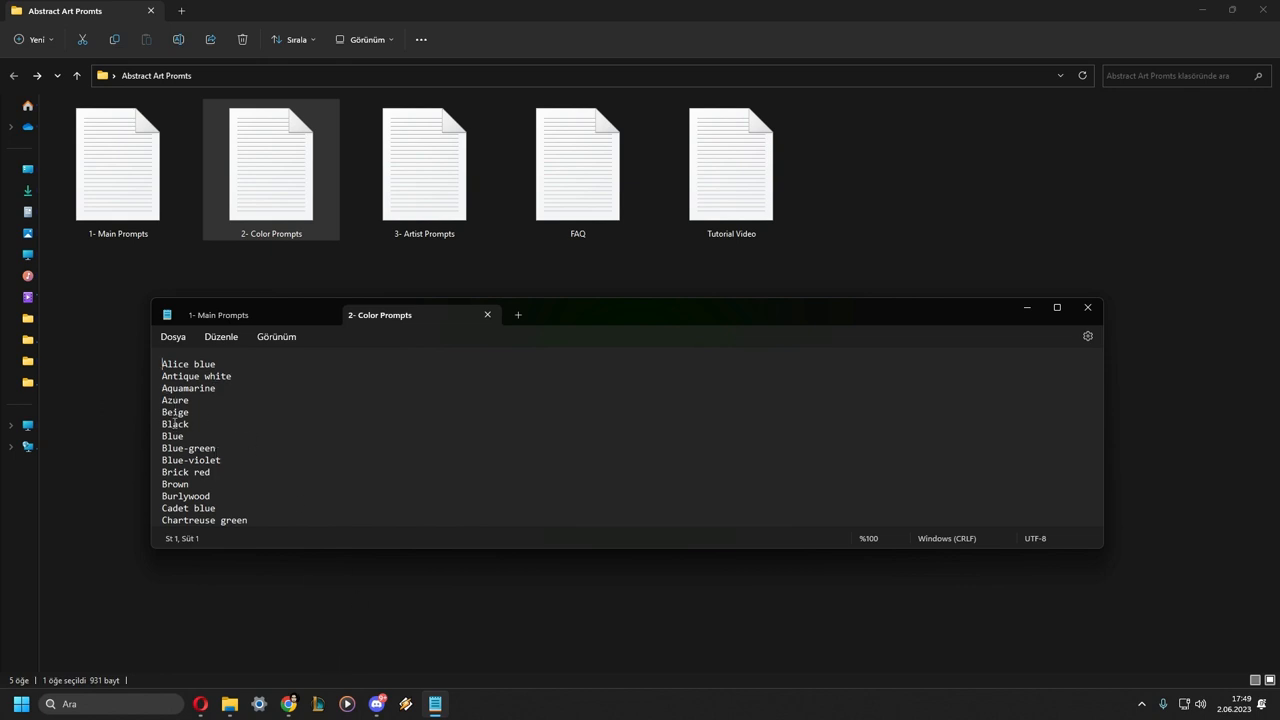
click(376, 704)
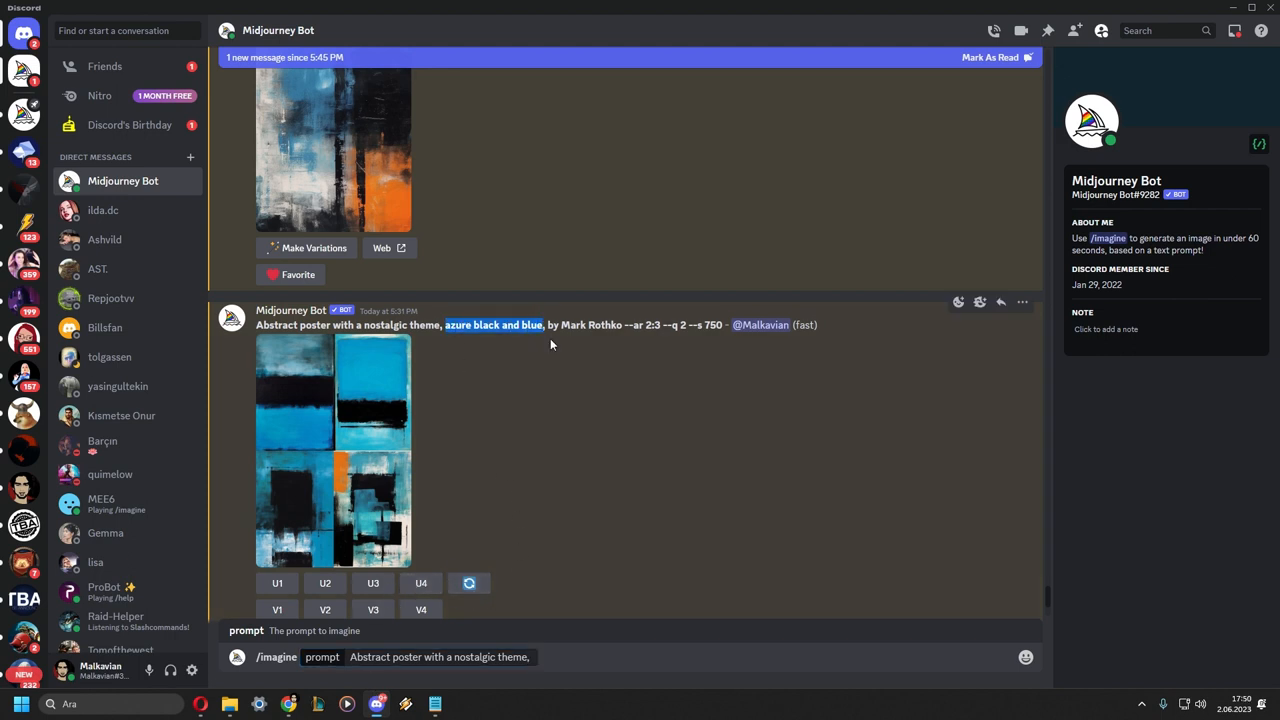
Append 'azure black and blue,' to the /imagine prompt
text(azure black and blue)
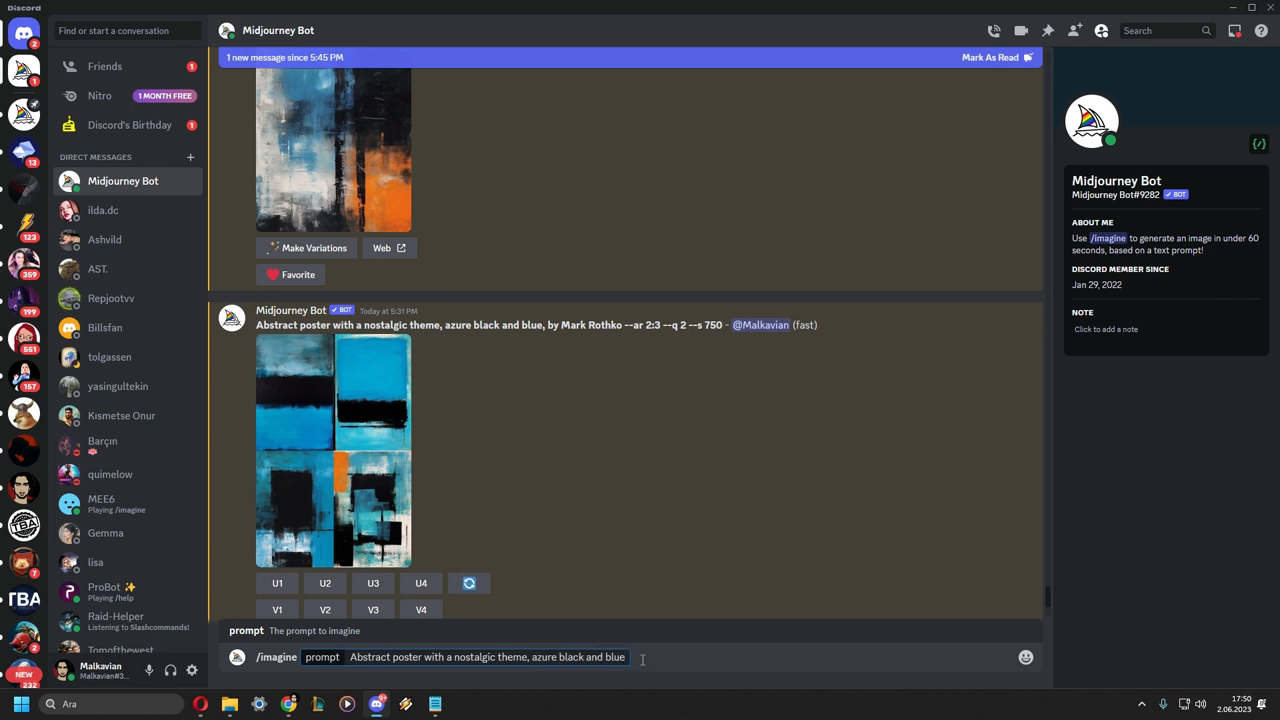
text(,)
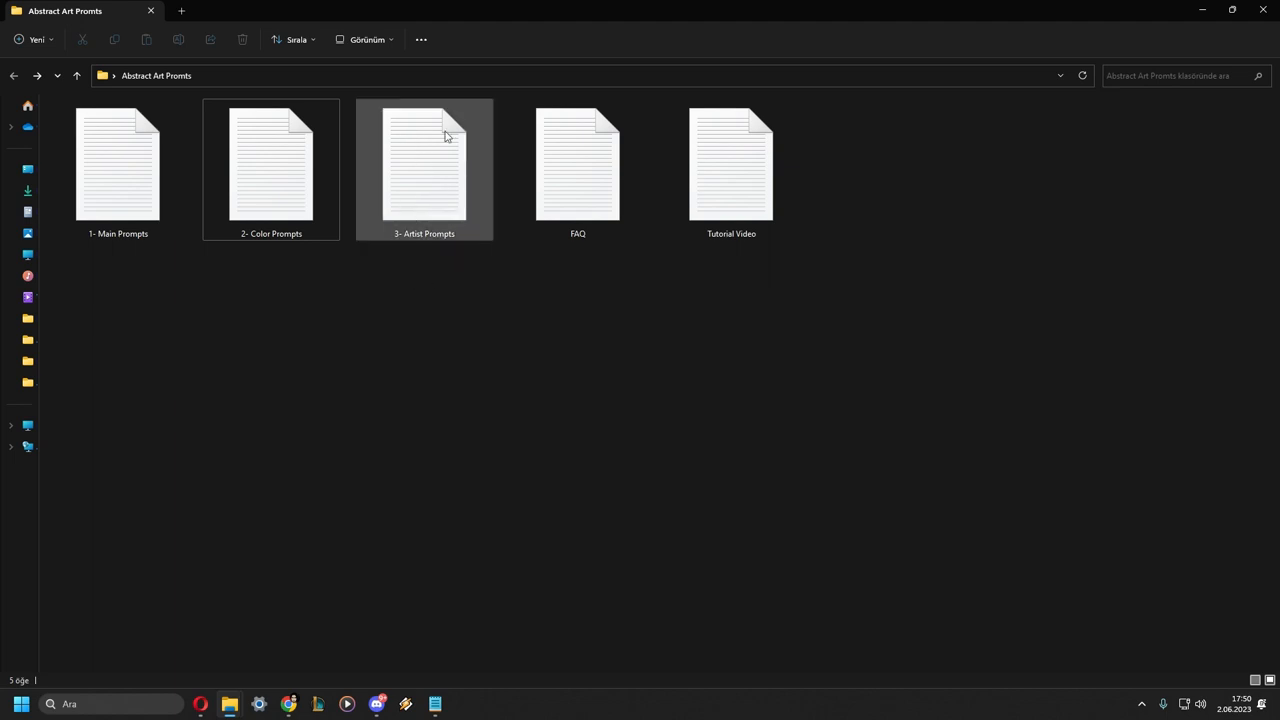
Open '3- Artist Prompts' and copy the name Rothko from the Mark Rothko line
double_click(424, 168)
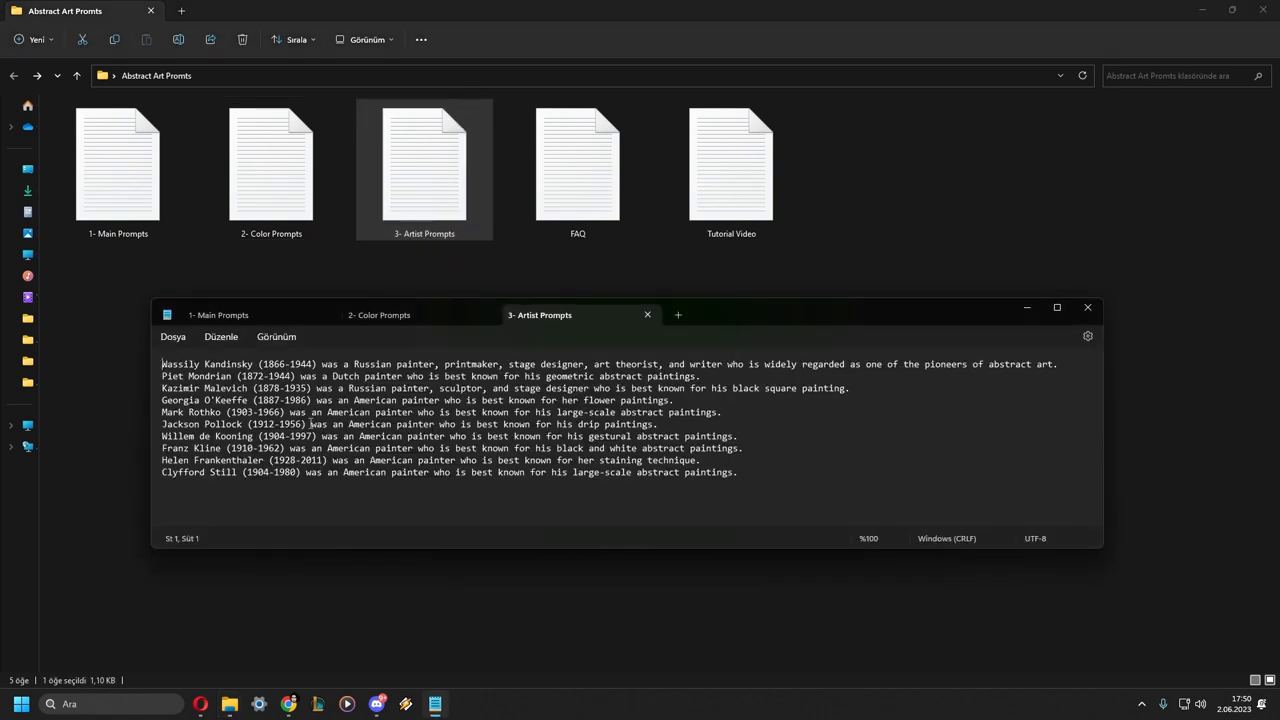
double_click(202, 412)
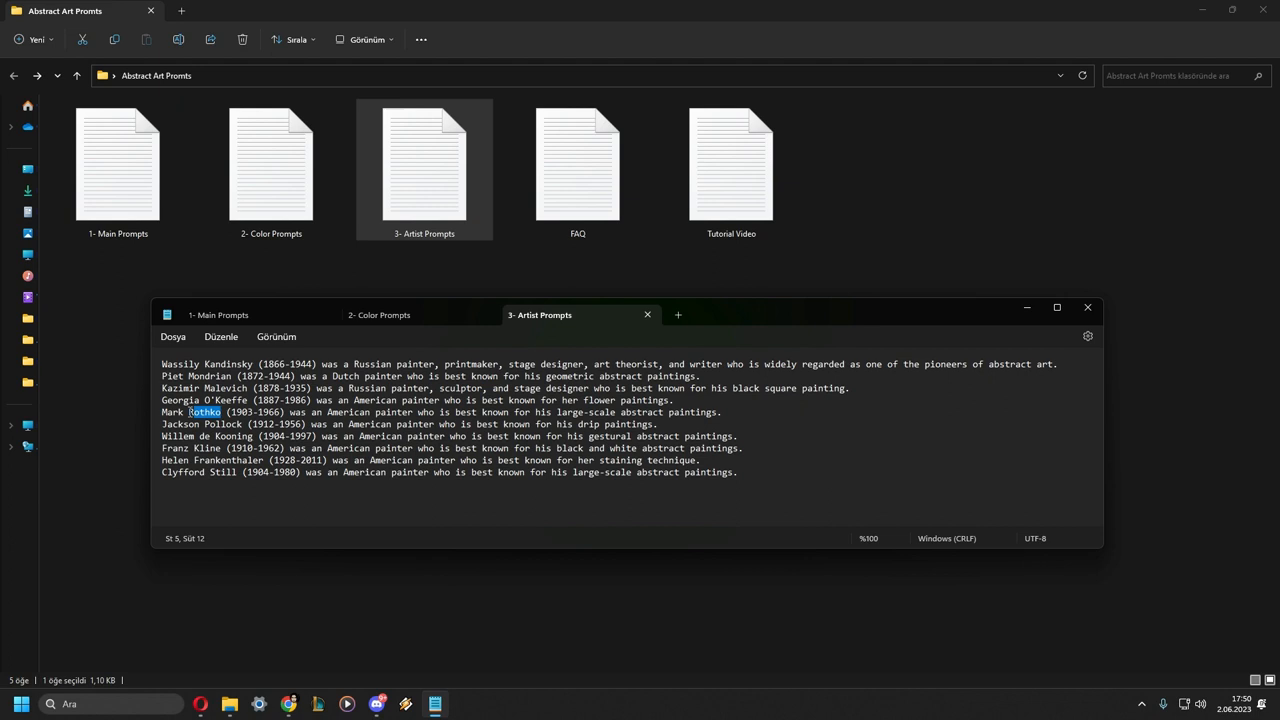
right_click(200, 412)
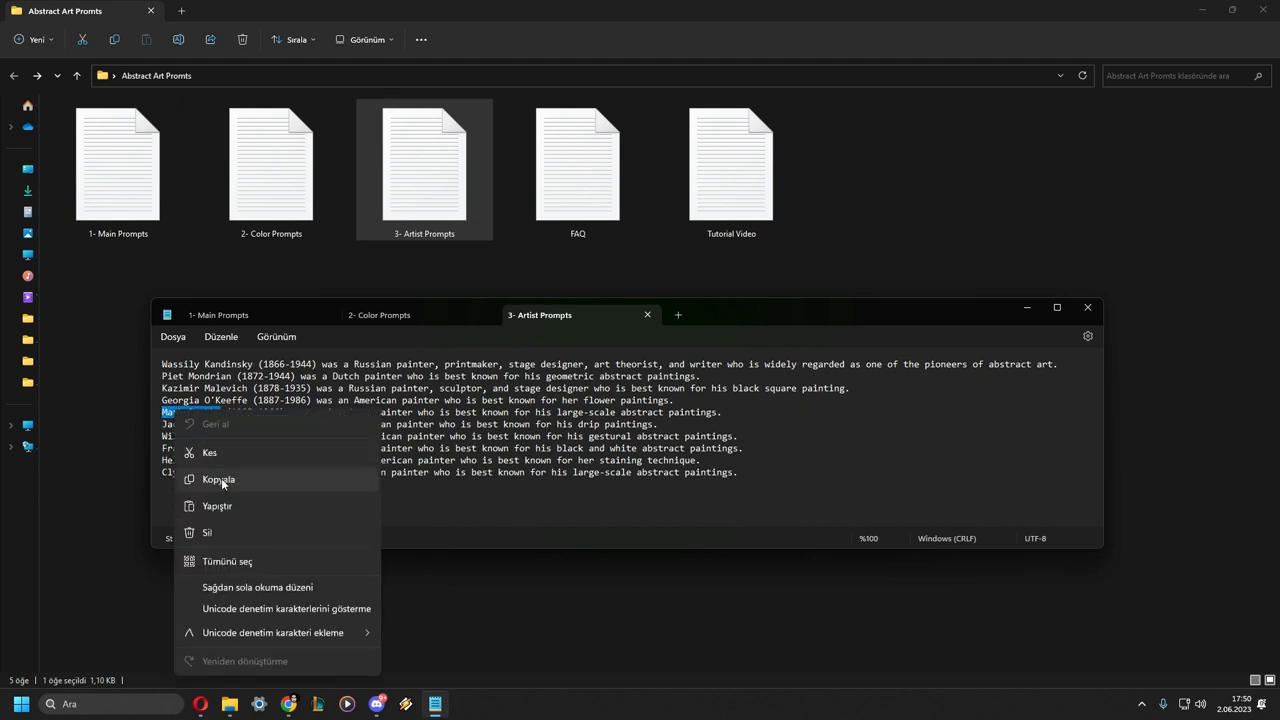
click(218, 480)
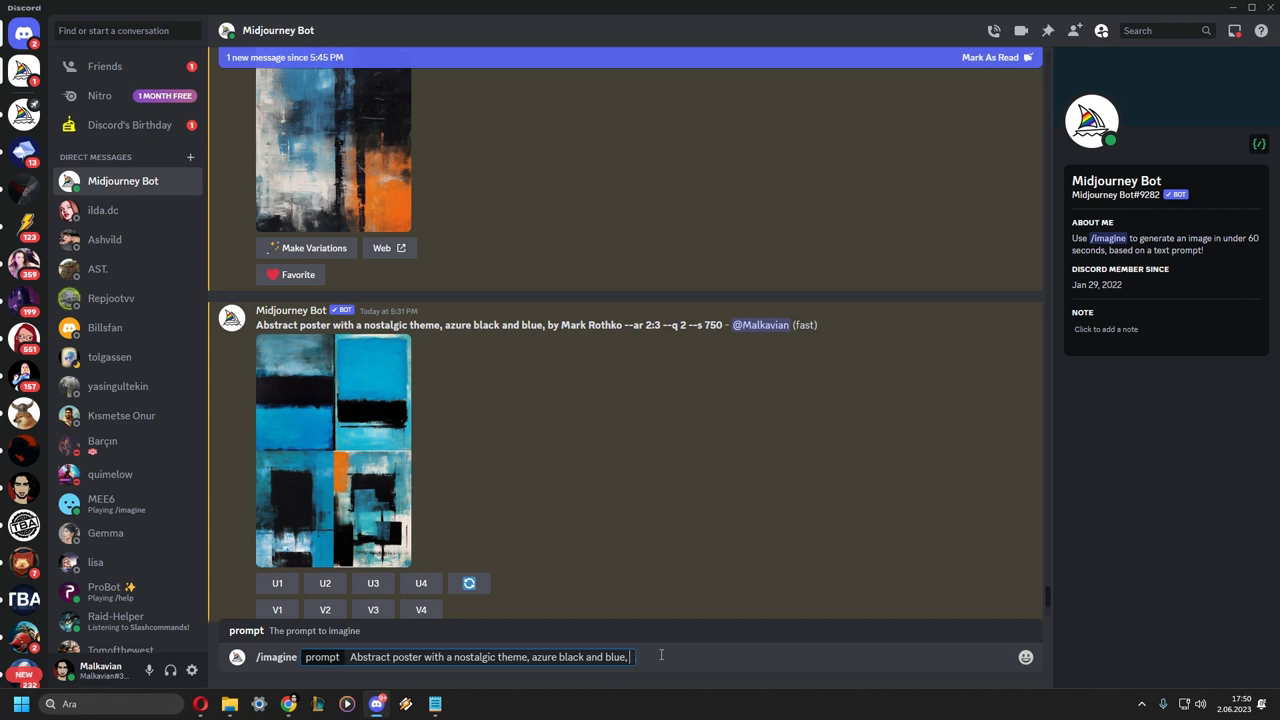
Add 'in style of Mark Rothko' to the prompt, replacing a mistyped 'by'
text(by)
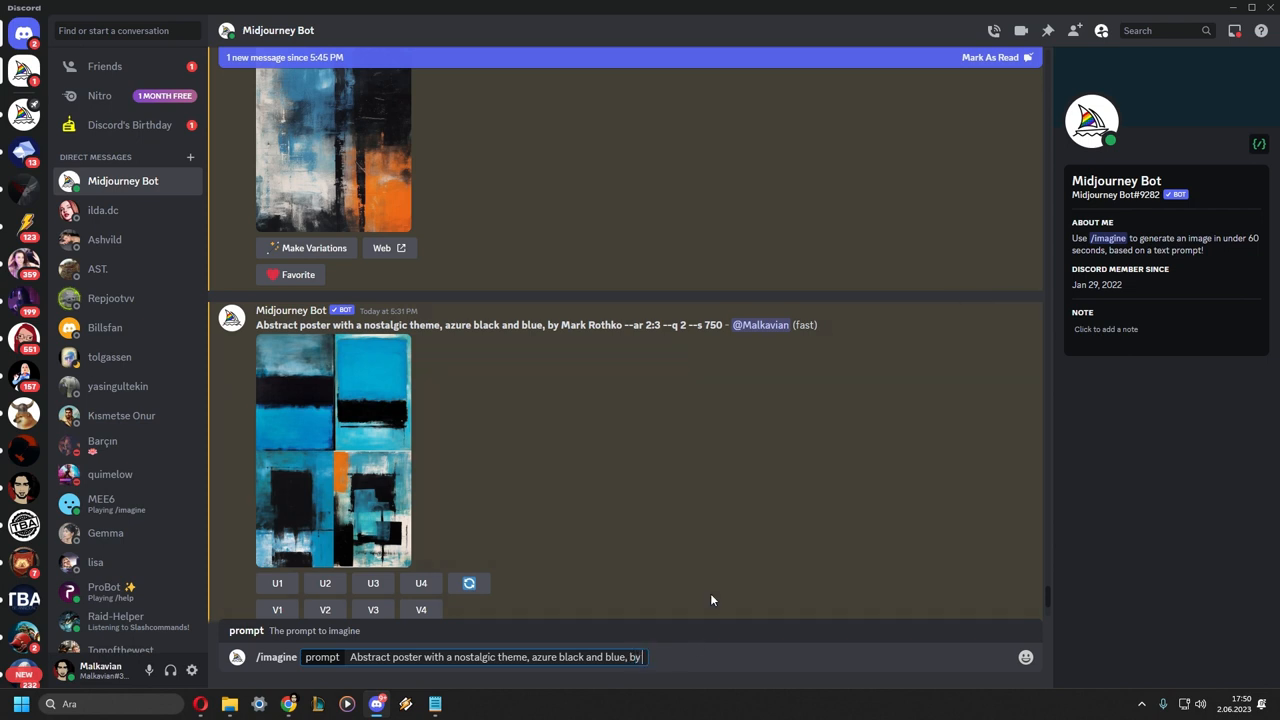
key(Backspace)
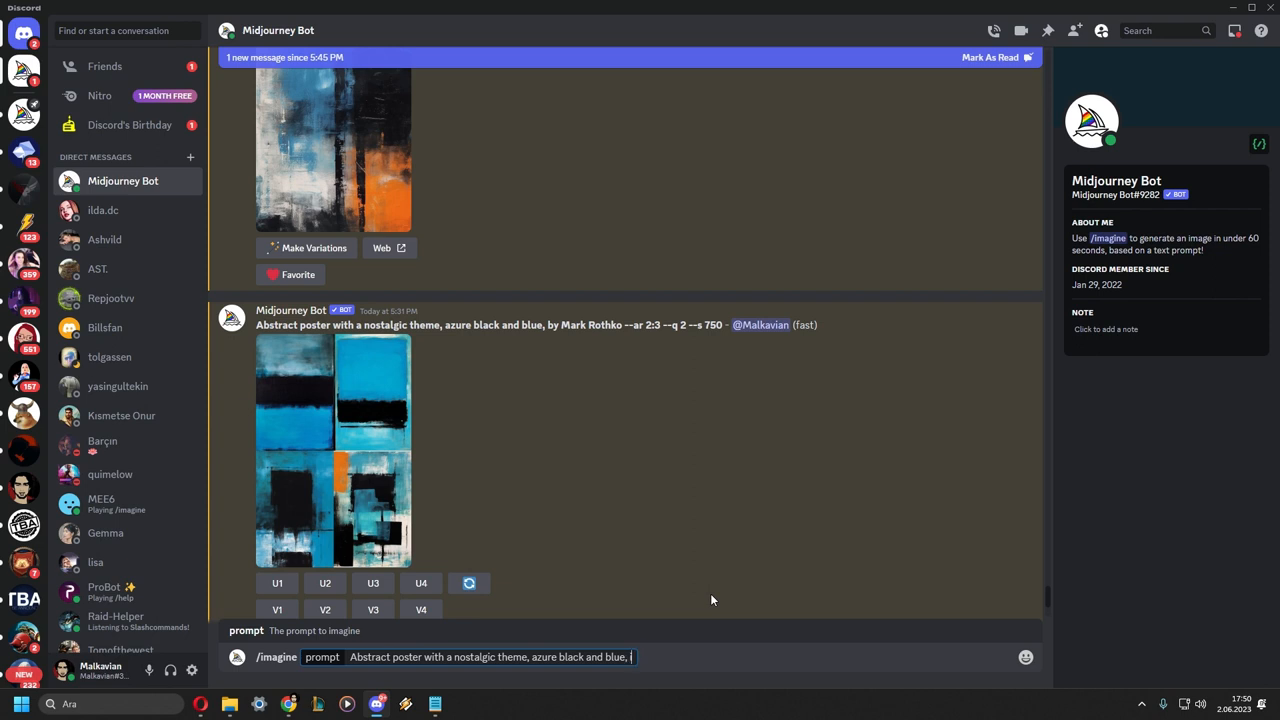
text(in style of)
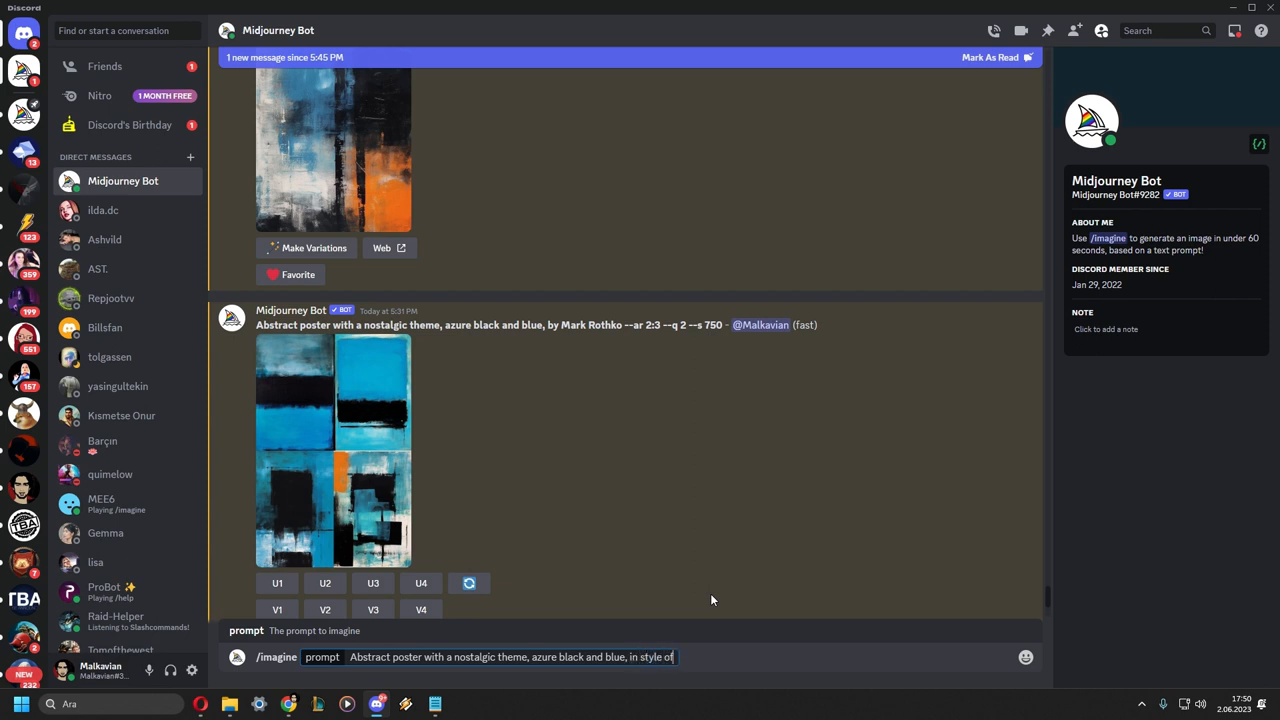
text(Mark Rothko)
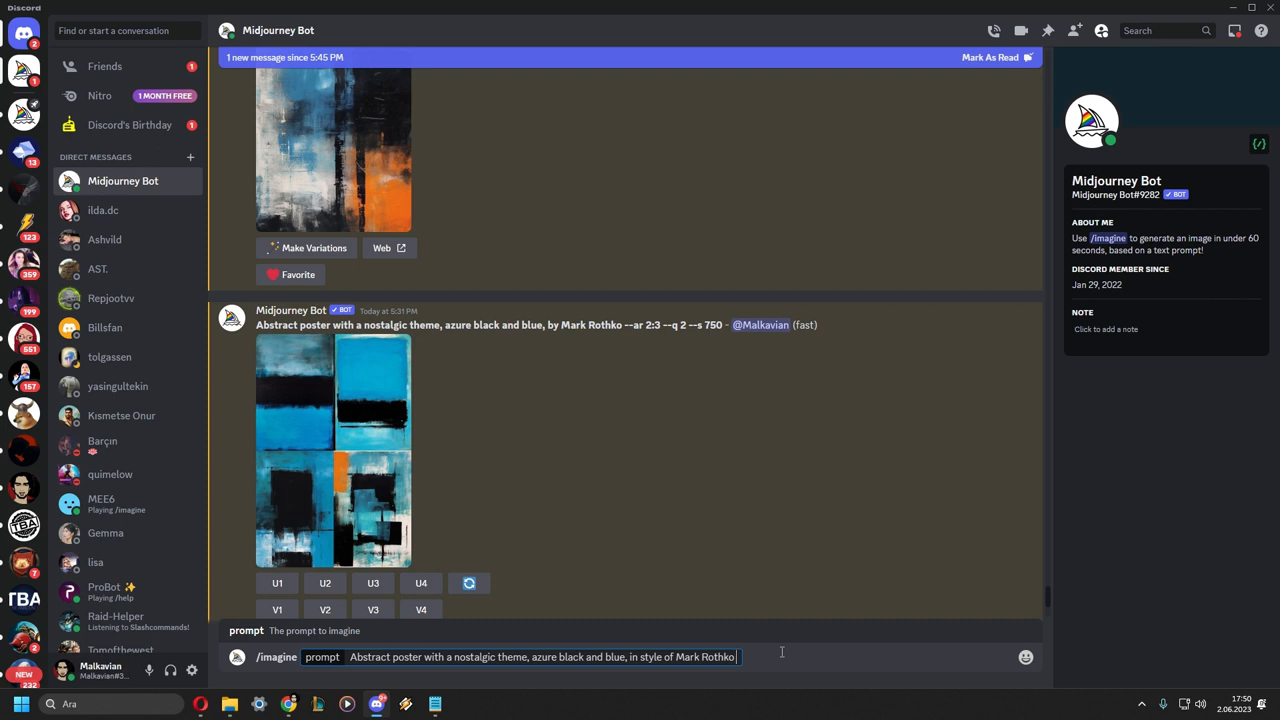
Set the aspect ratio to --ar 2:3 after correcting a 3:2 slip, and send the prompt
text(--a)
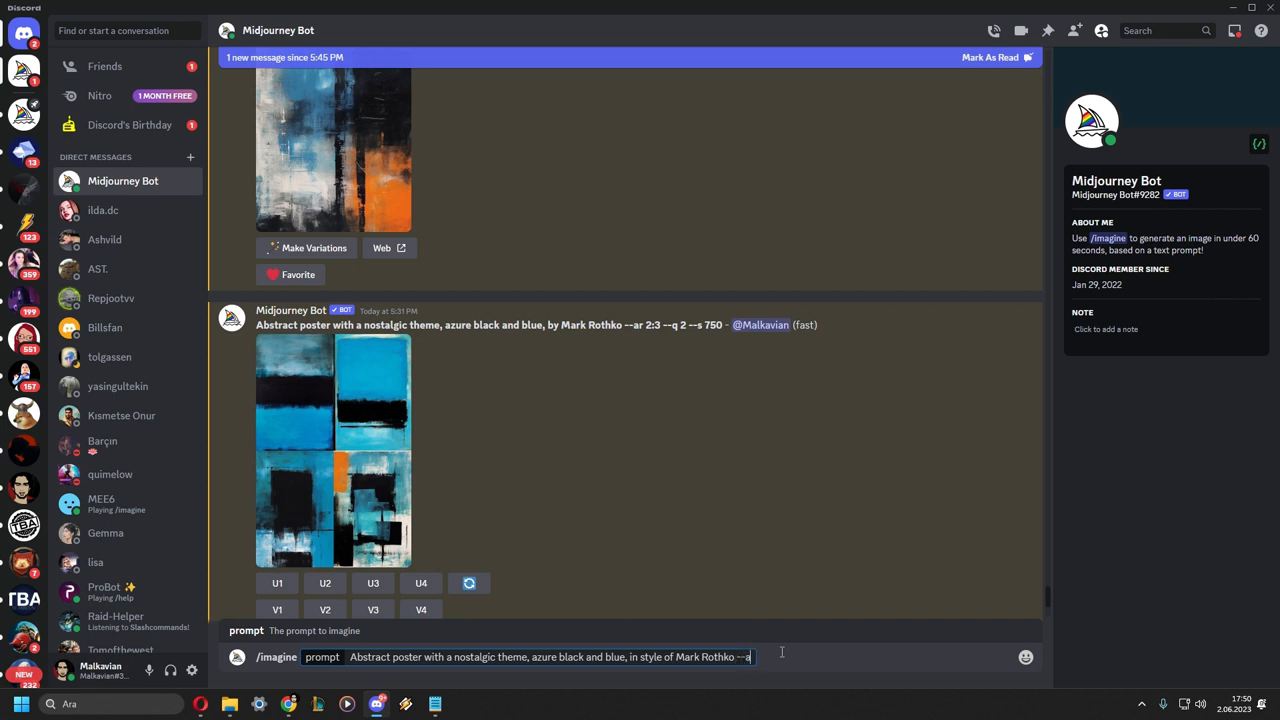
text(r)
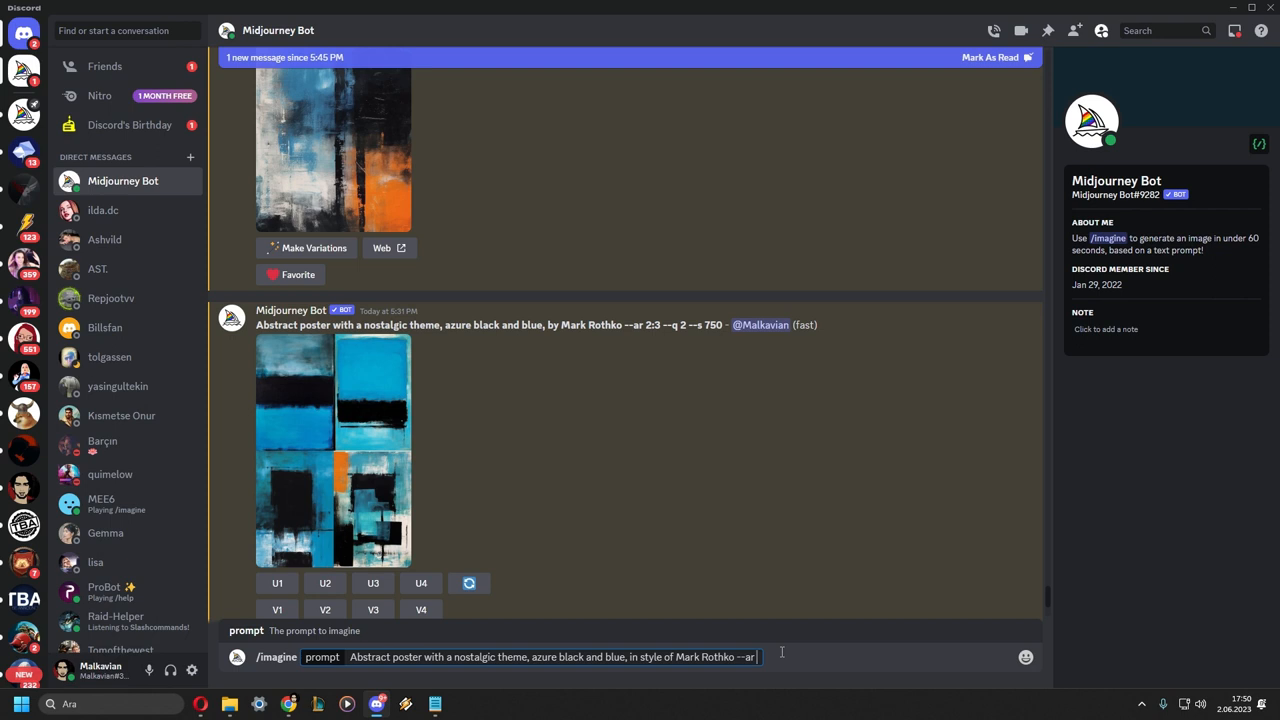
text(2:)
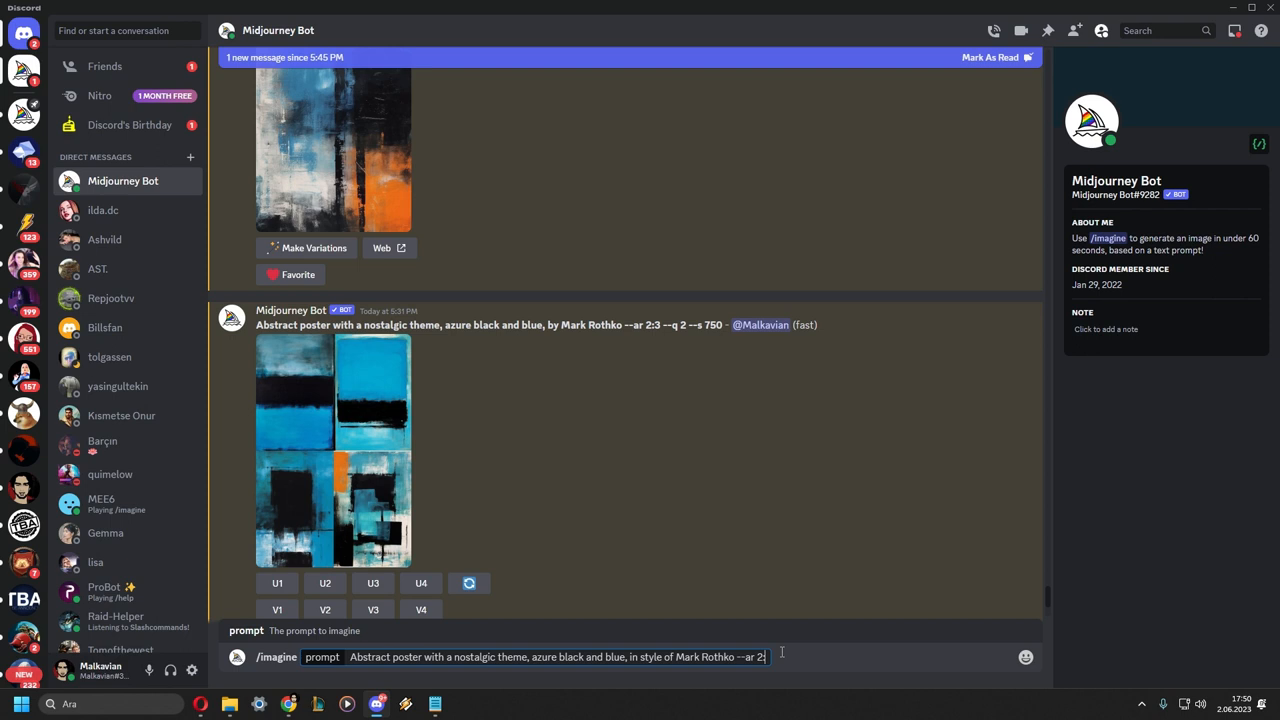
text(3)
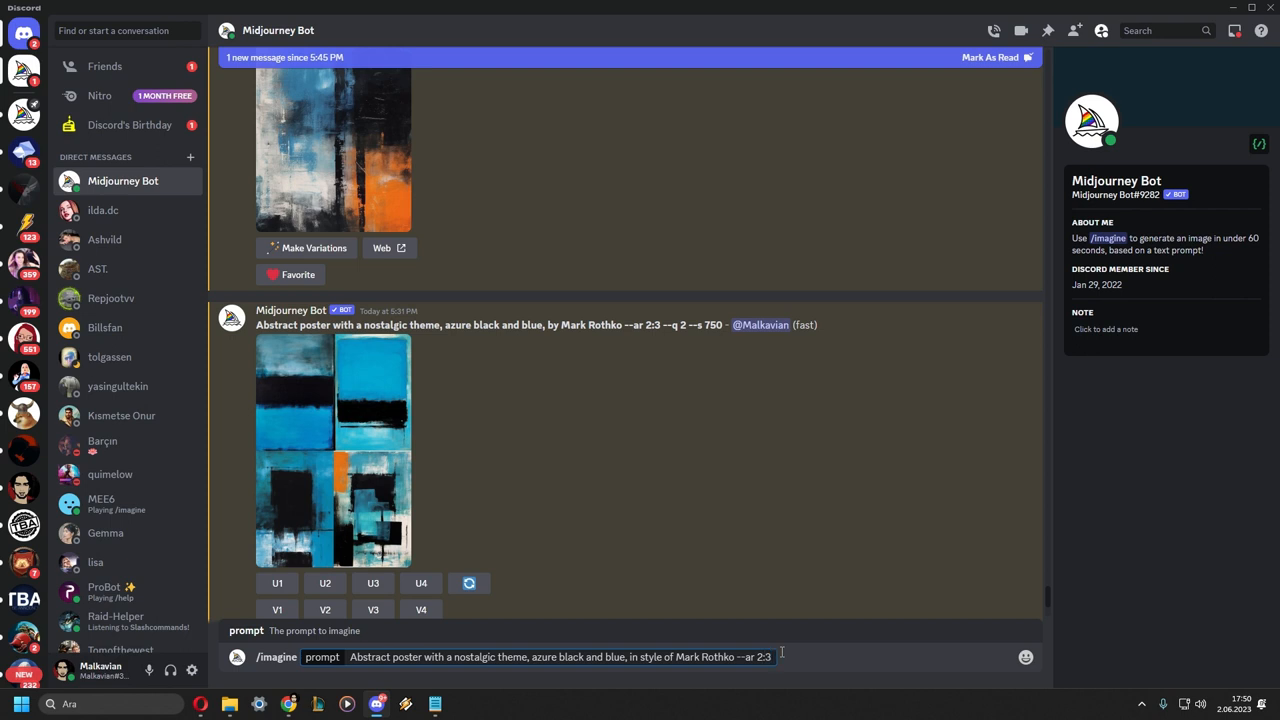
key(Backspace)
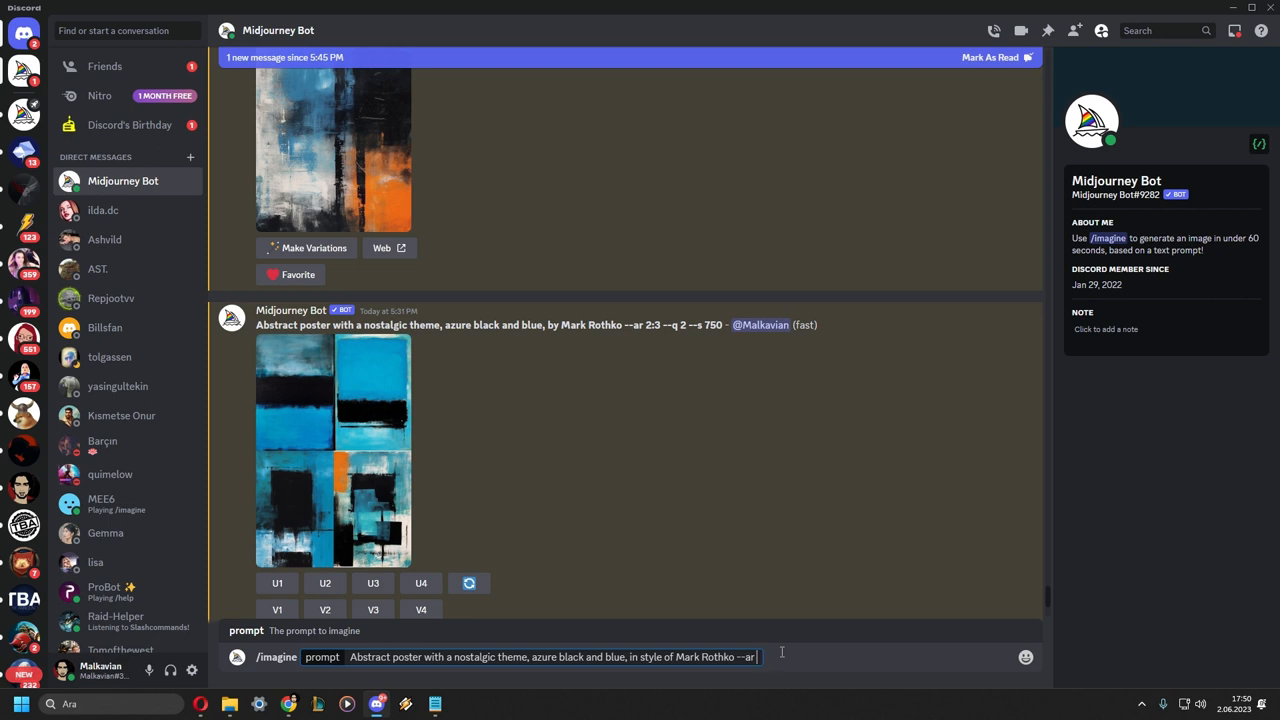
text(3:2)
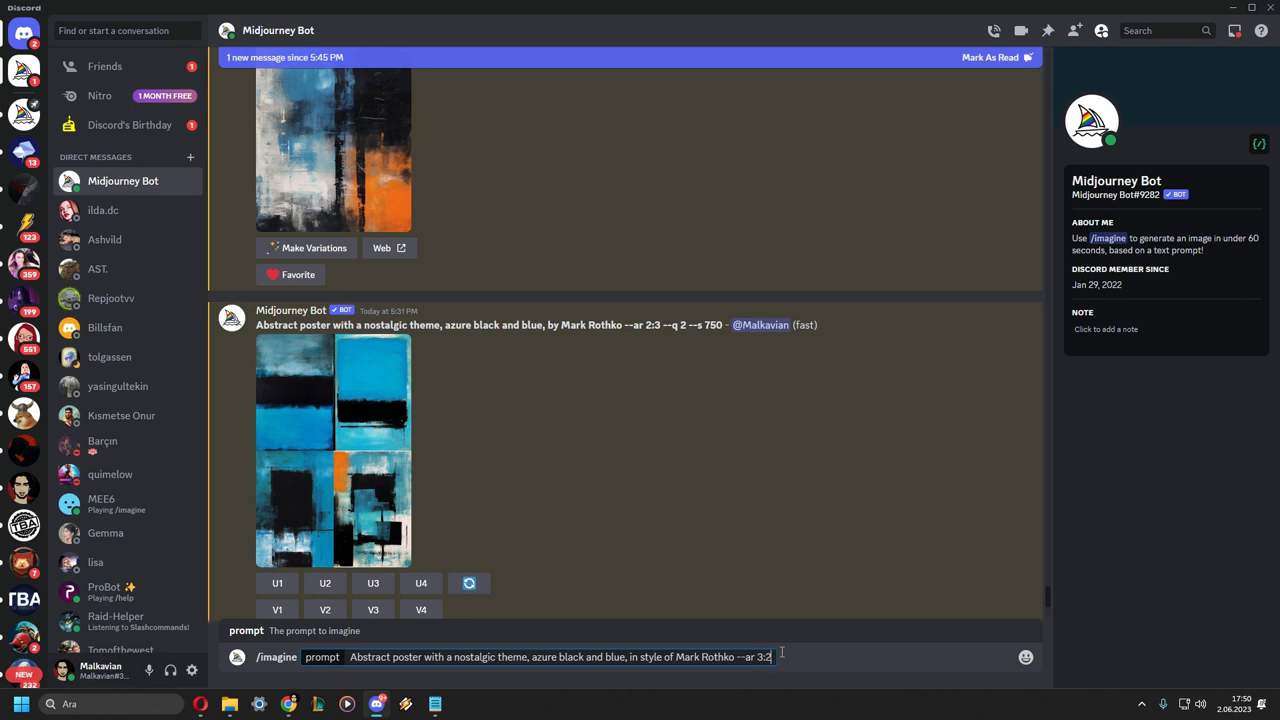
key(Backspace)
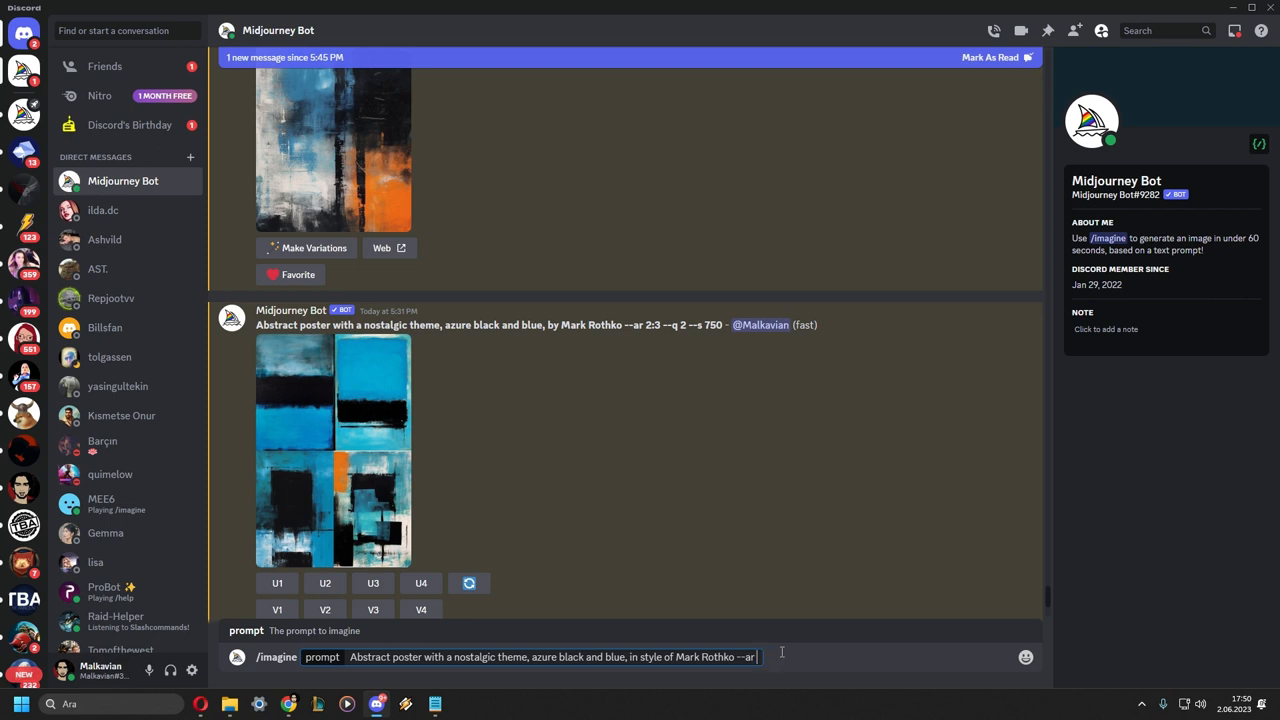
text(2)
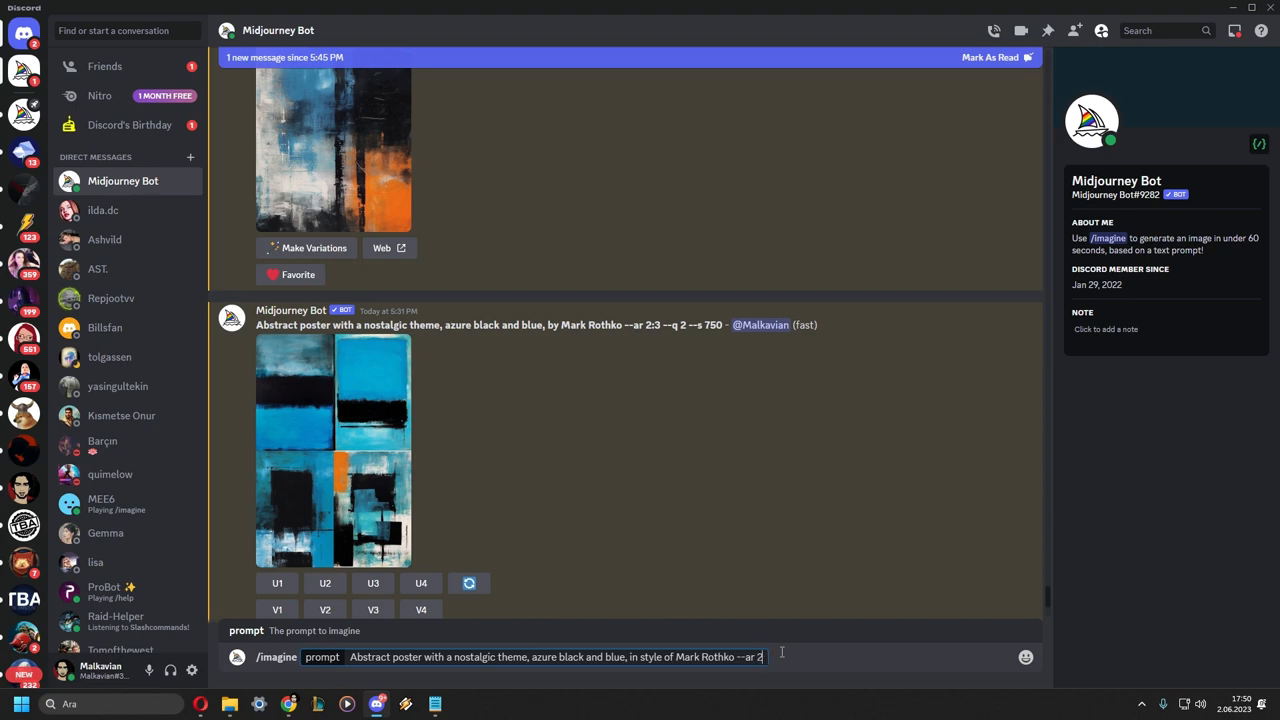
text(:3)
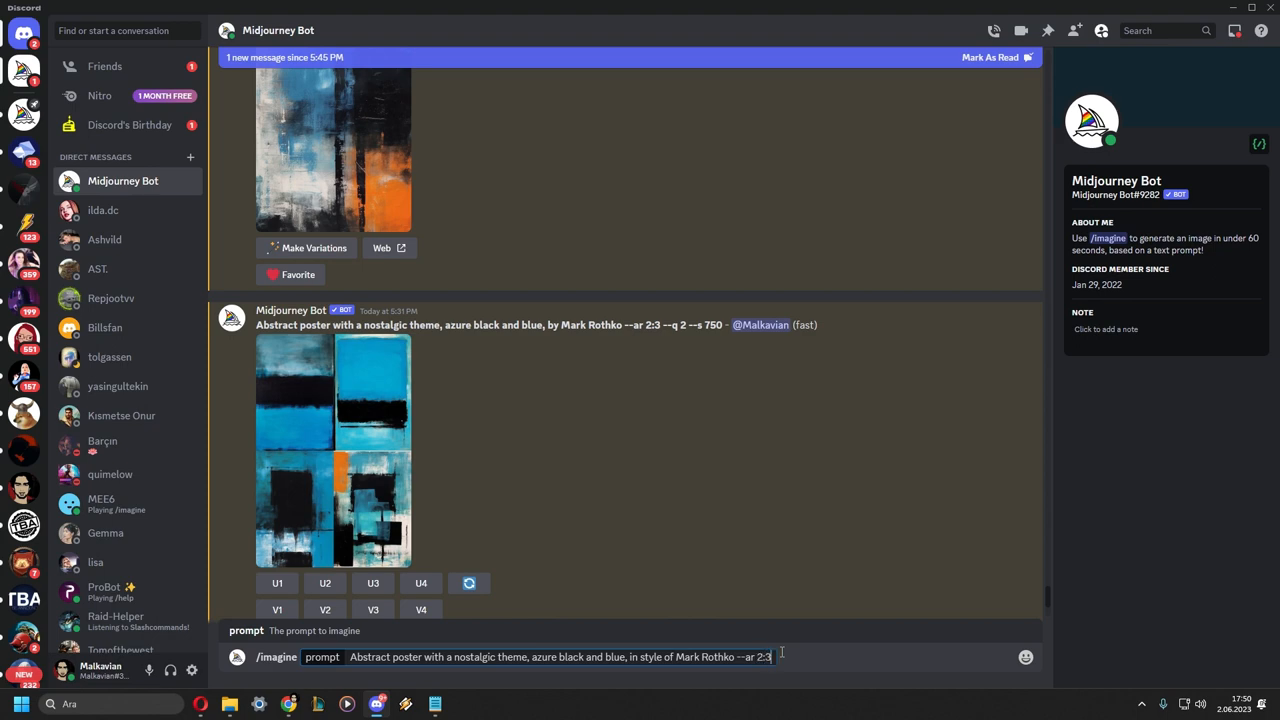
key(Return)
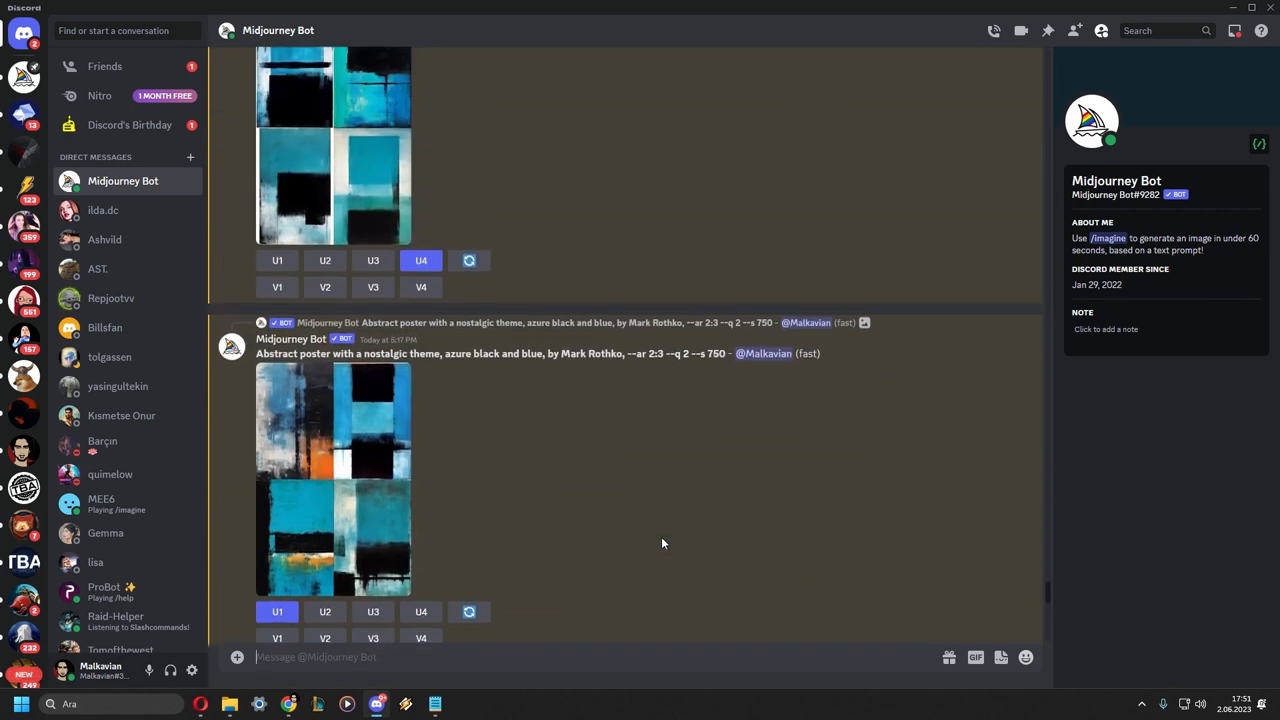
scroll(up, 3)
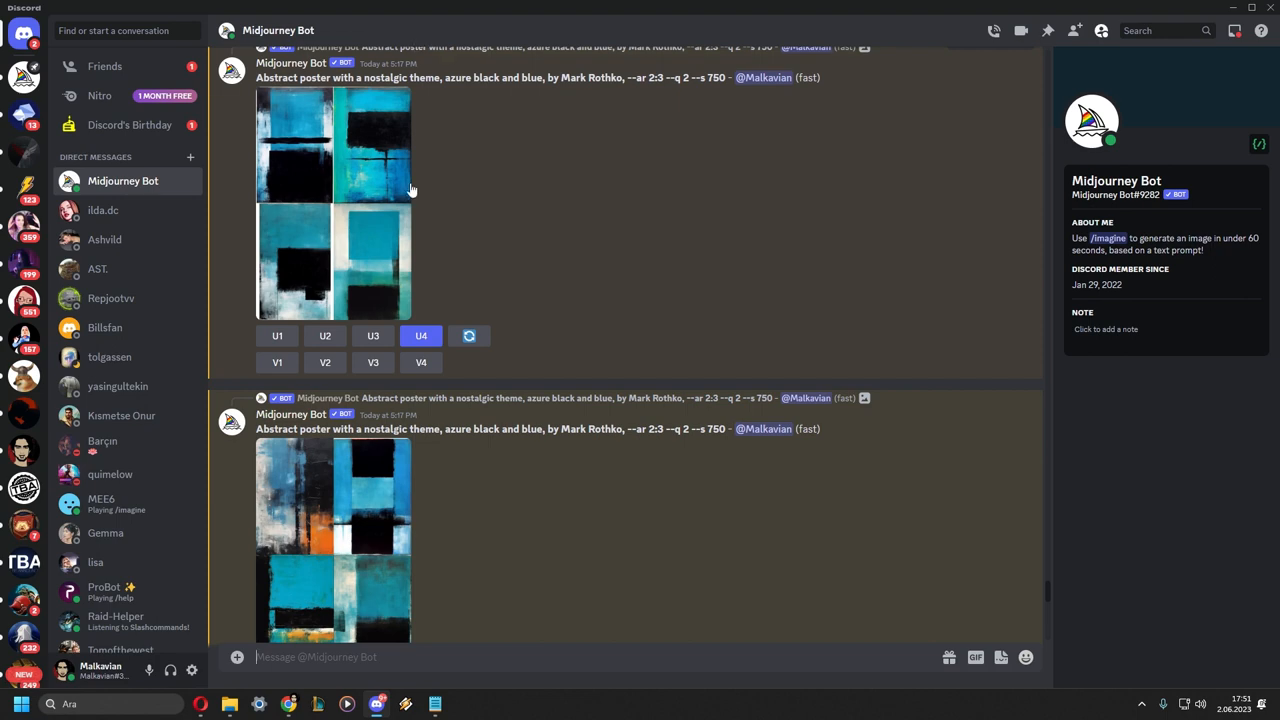
mouse_move(364, 240)
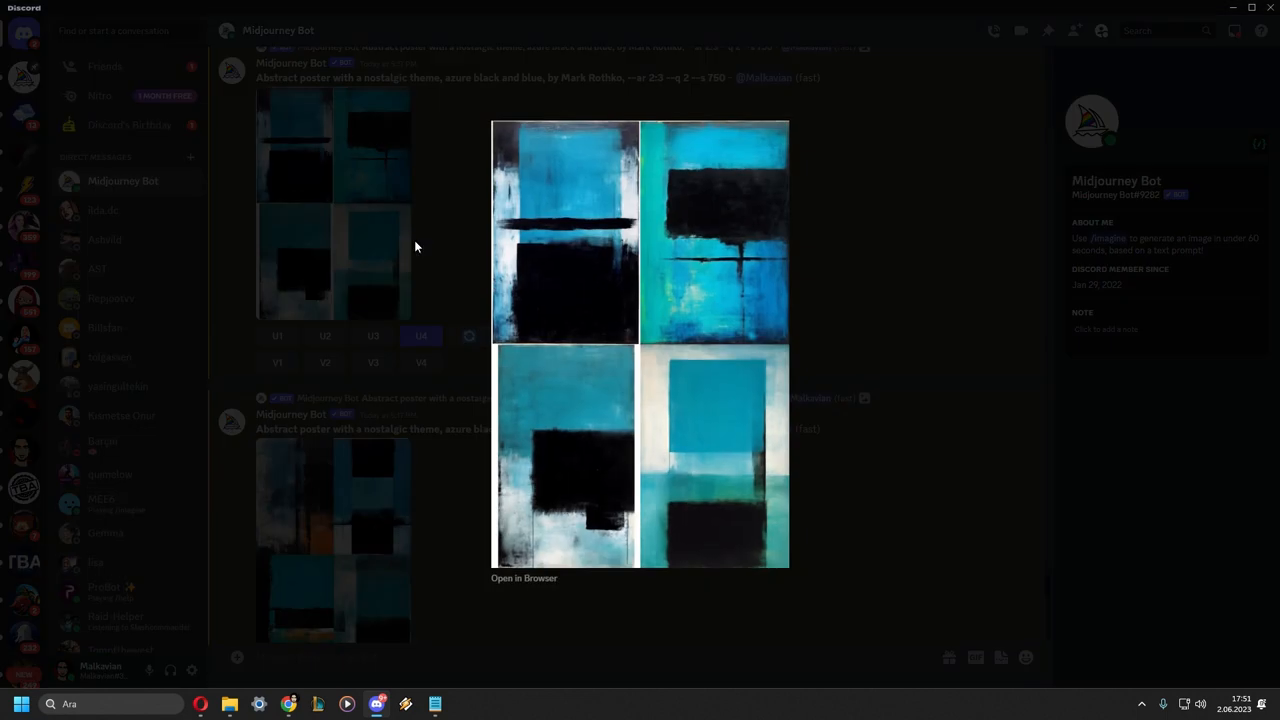
mouse_move(552, 288)
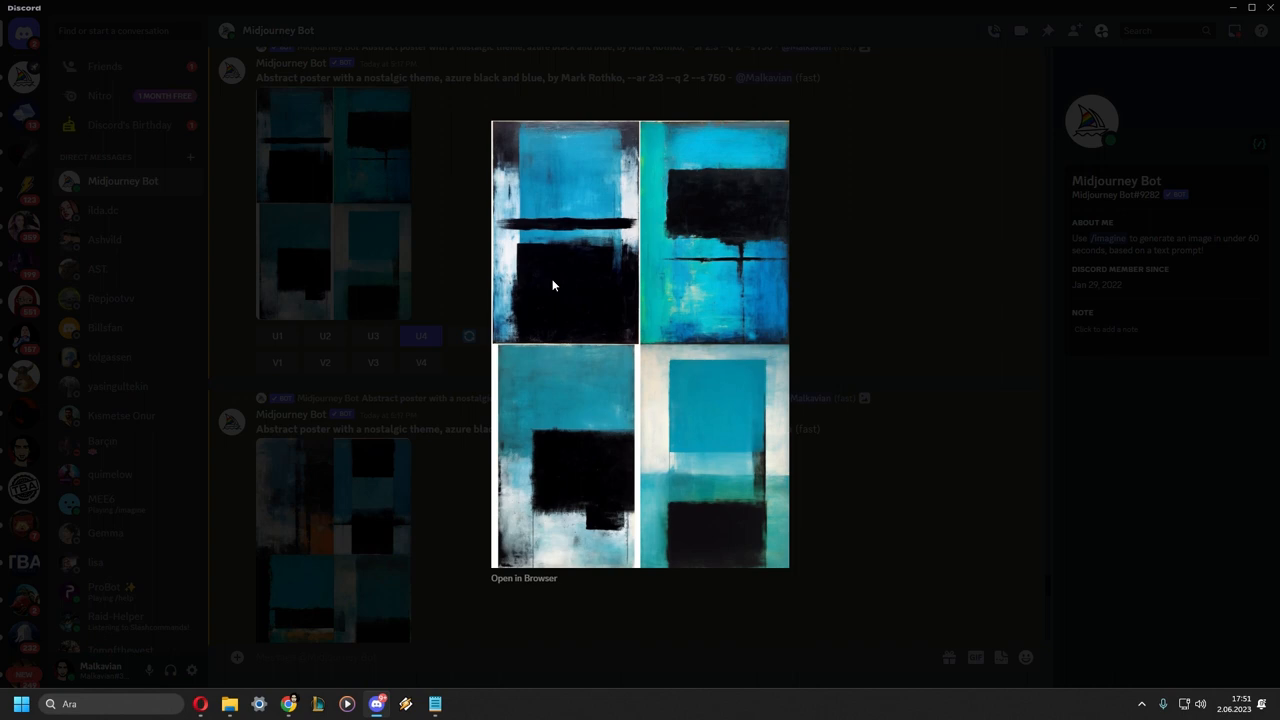
mouse_move(640, 318)
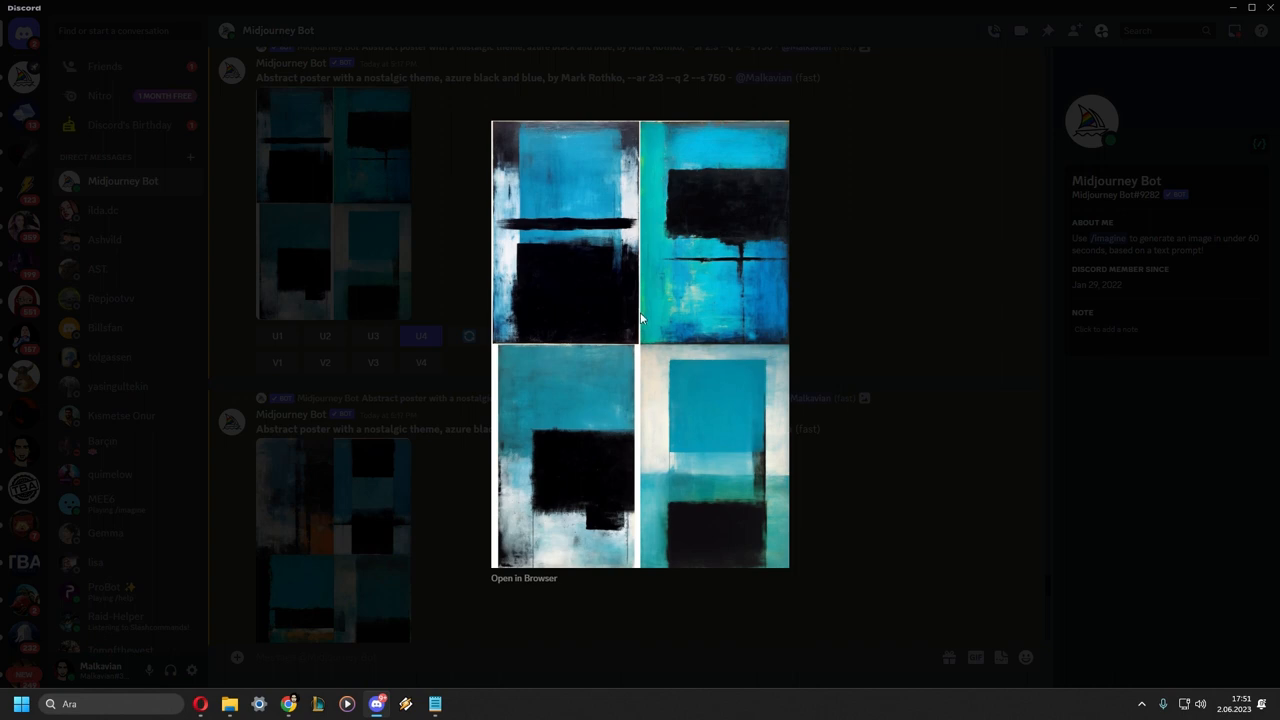
mouse_move(748, 206)
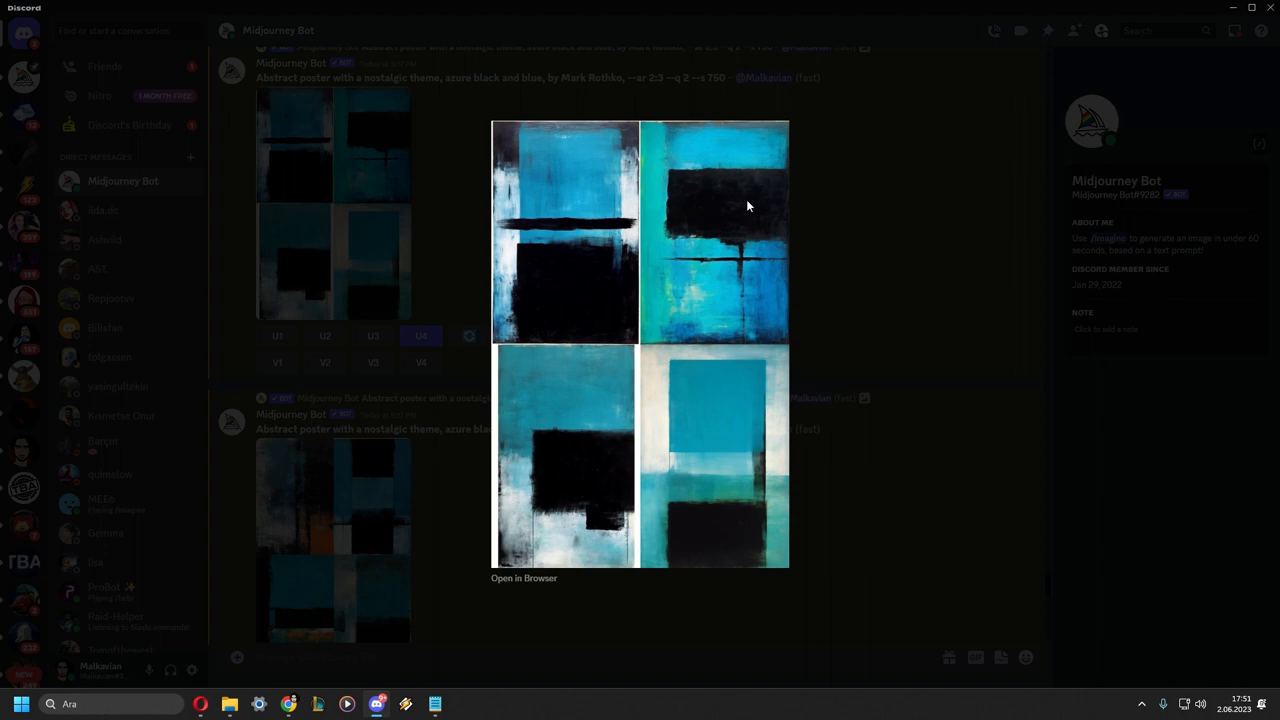
mouse_move(708, 164)
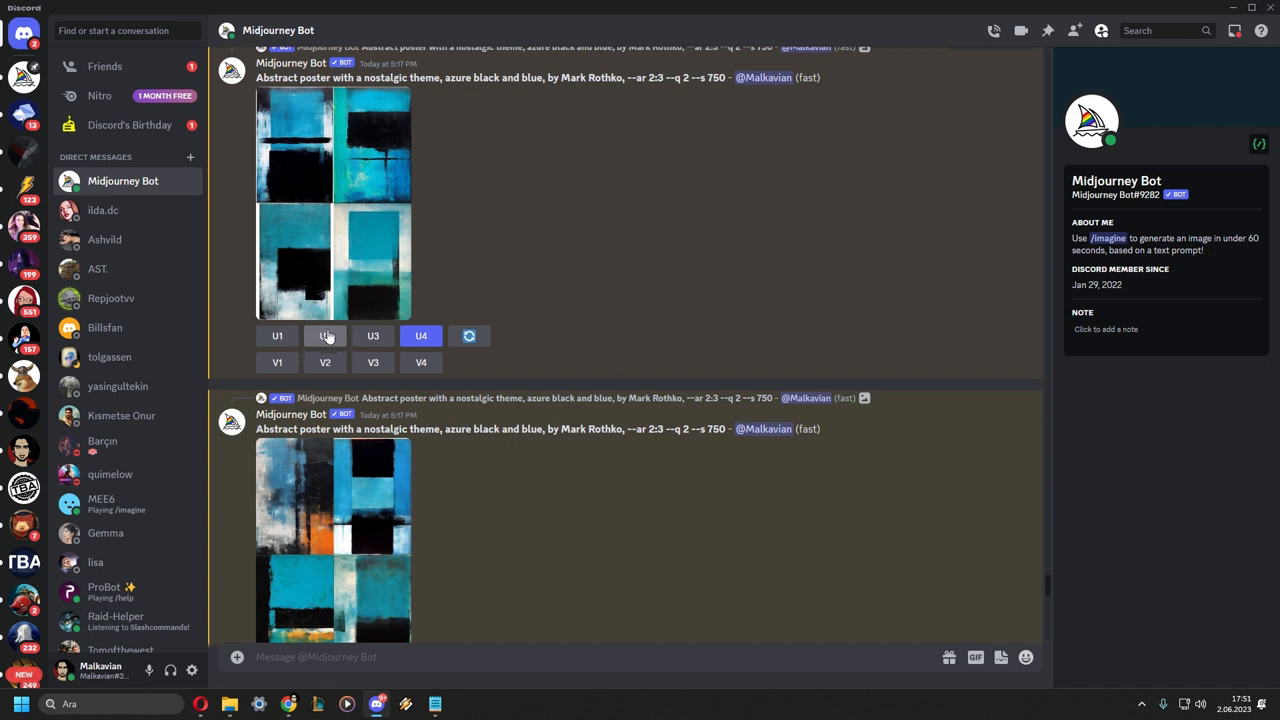
mouse_move(370, 158)
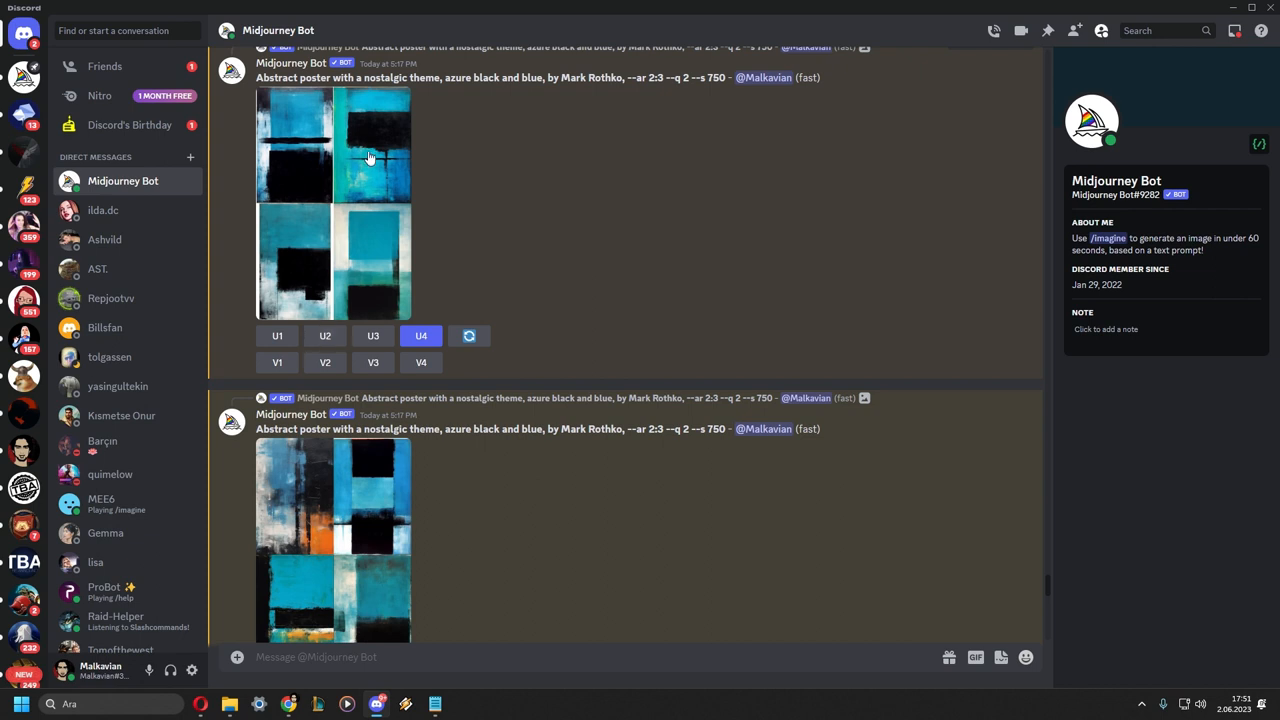
mouse_move(352, 152)
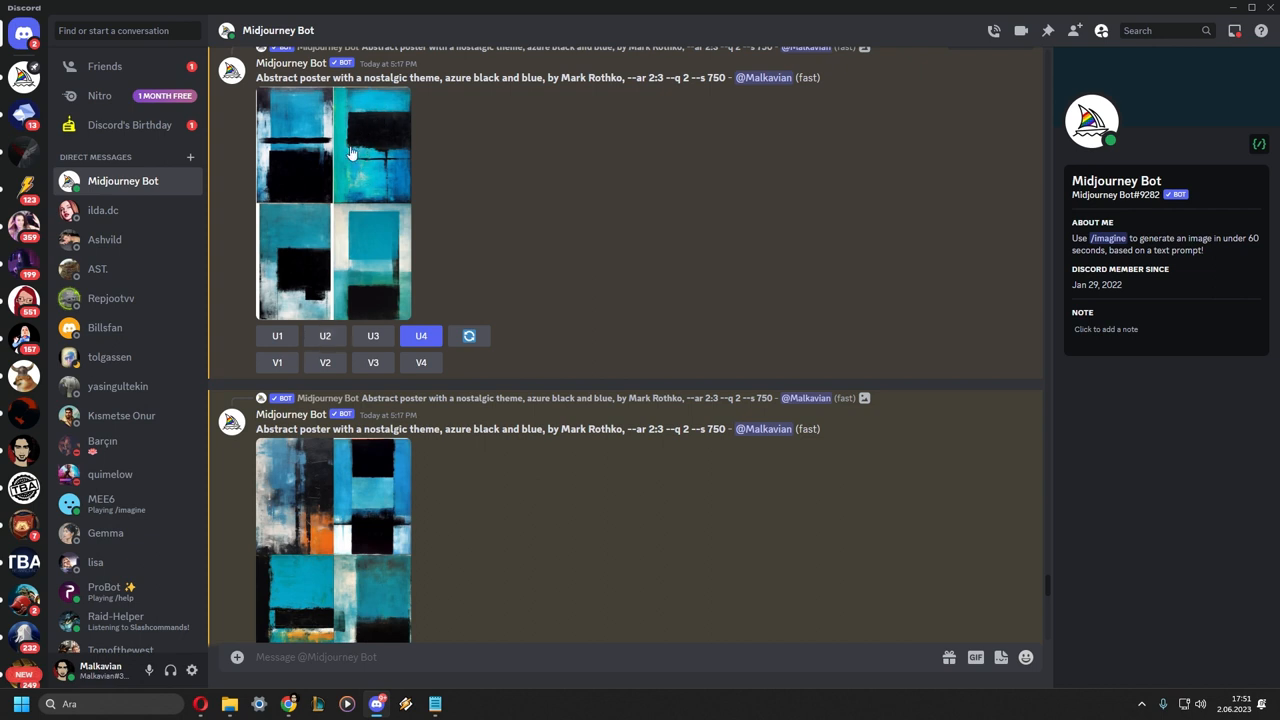
mouse_move(372, 156)
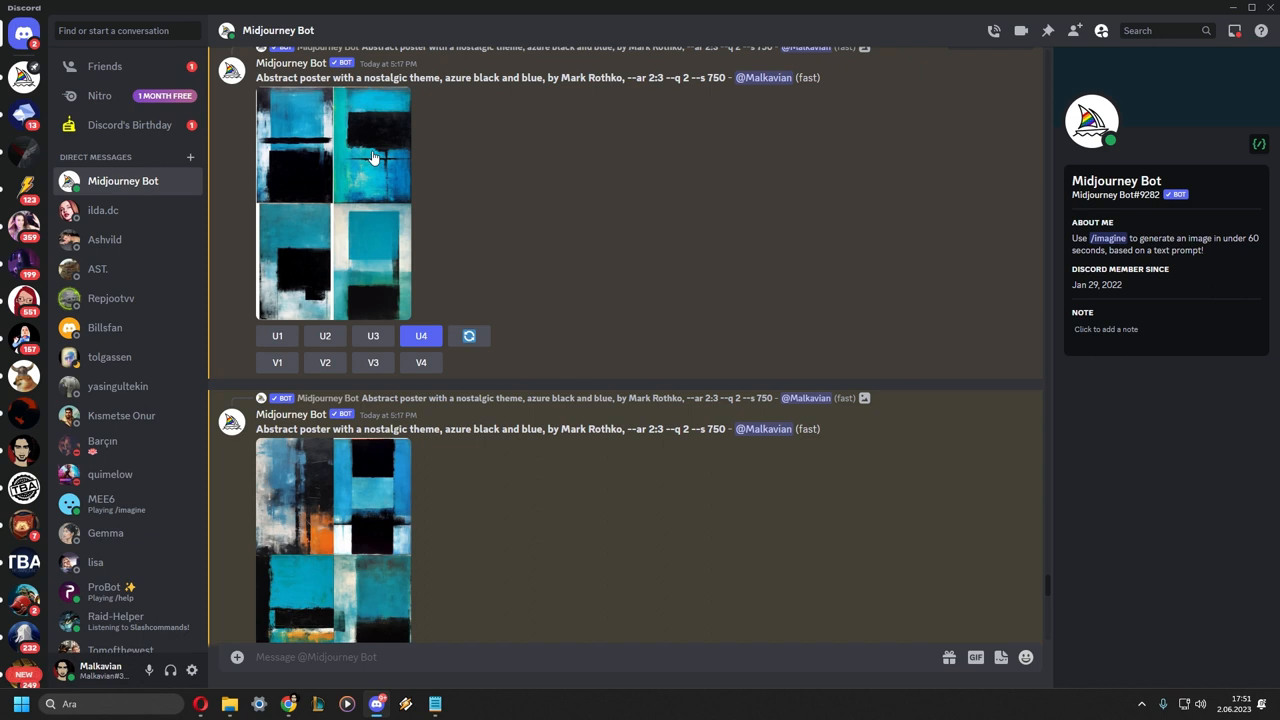
mouse_move(352, 184)
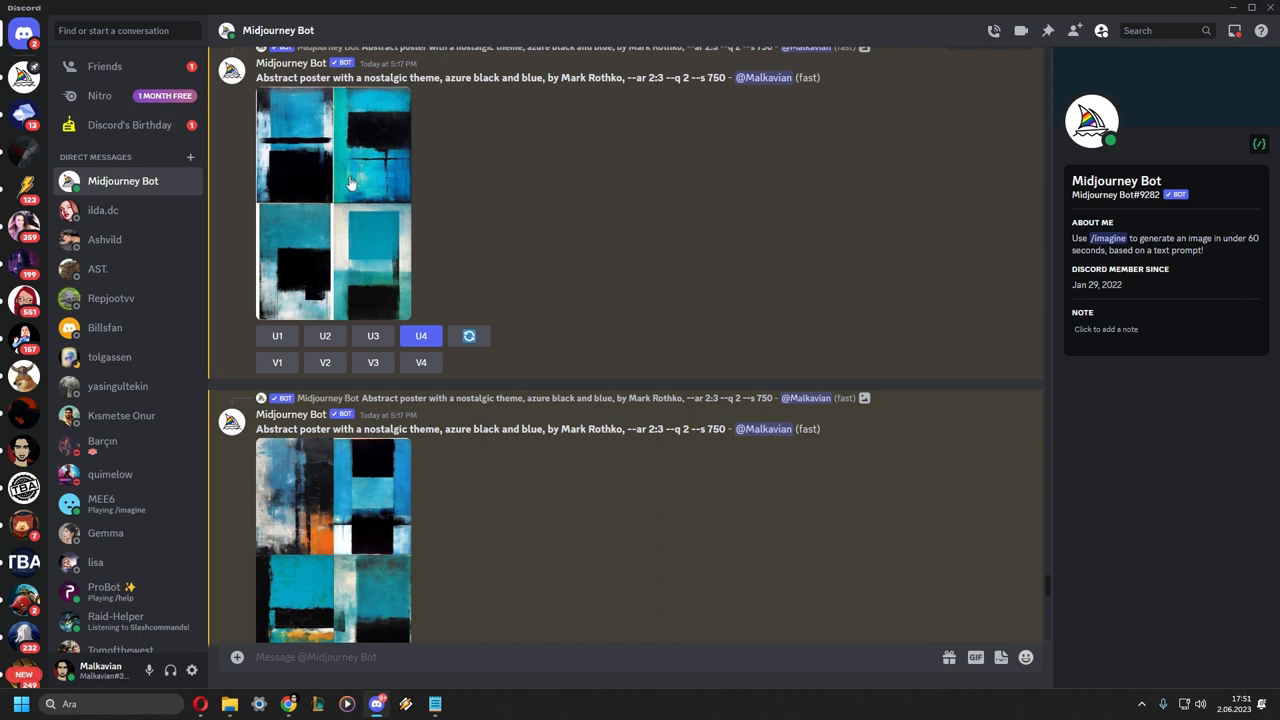
mouse_move(324, 362)
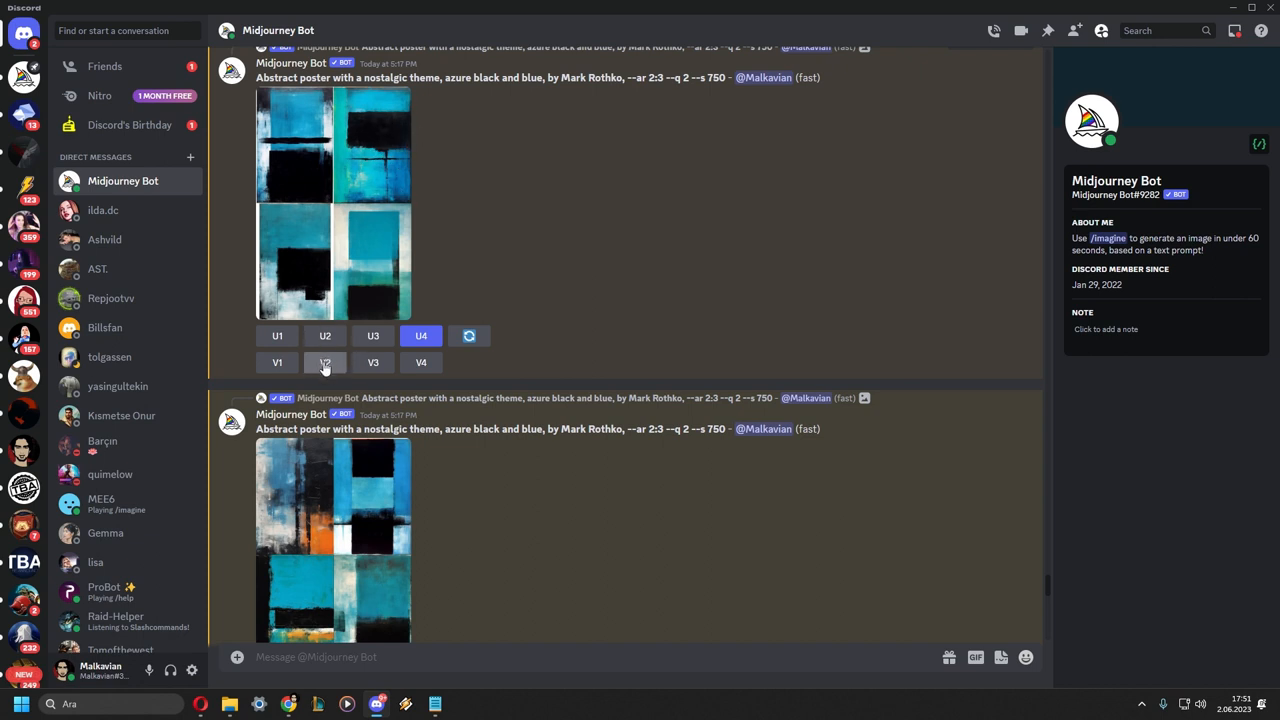
click(332, 200)
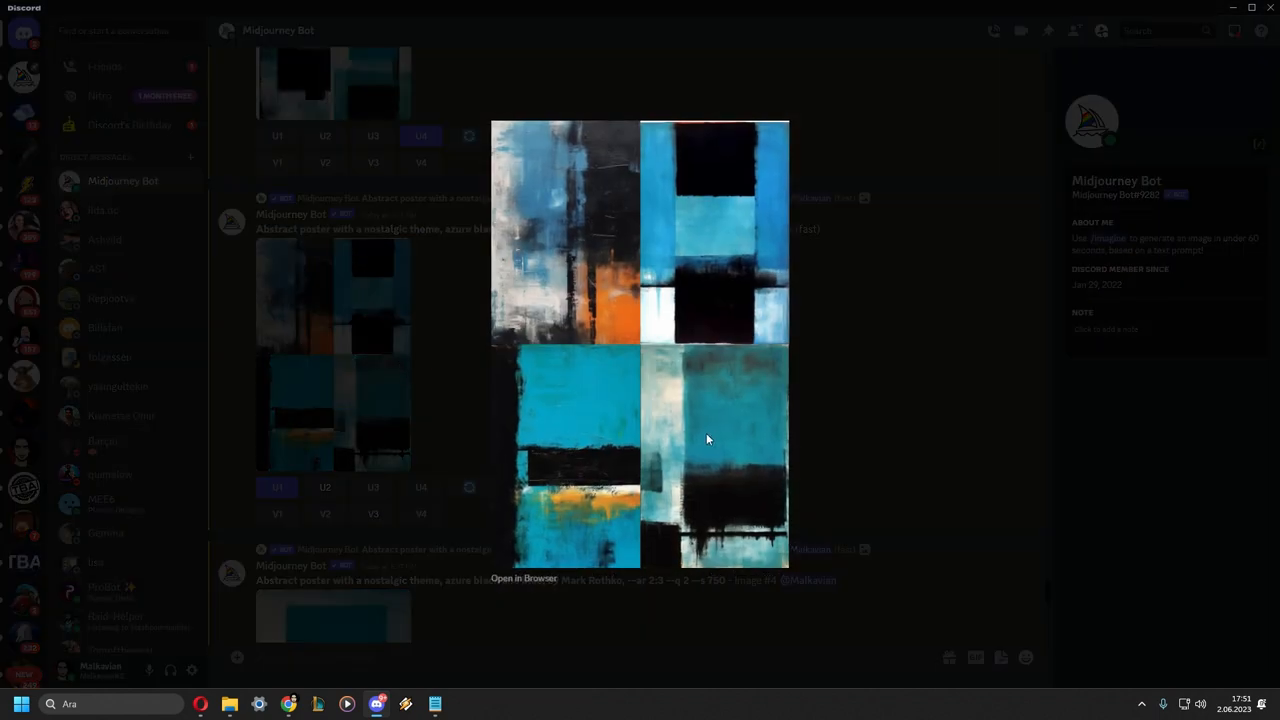
mouse_move(512, 286)
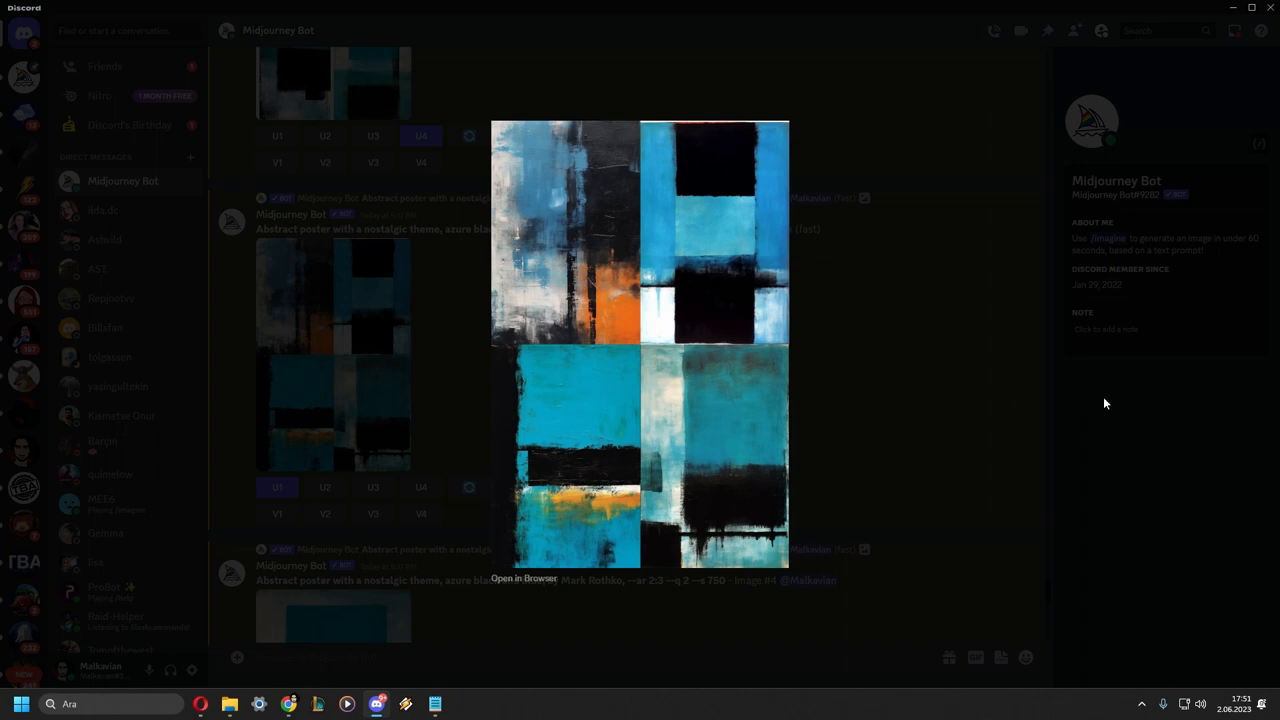
click(484, 388)
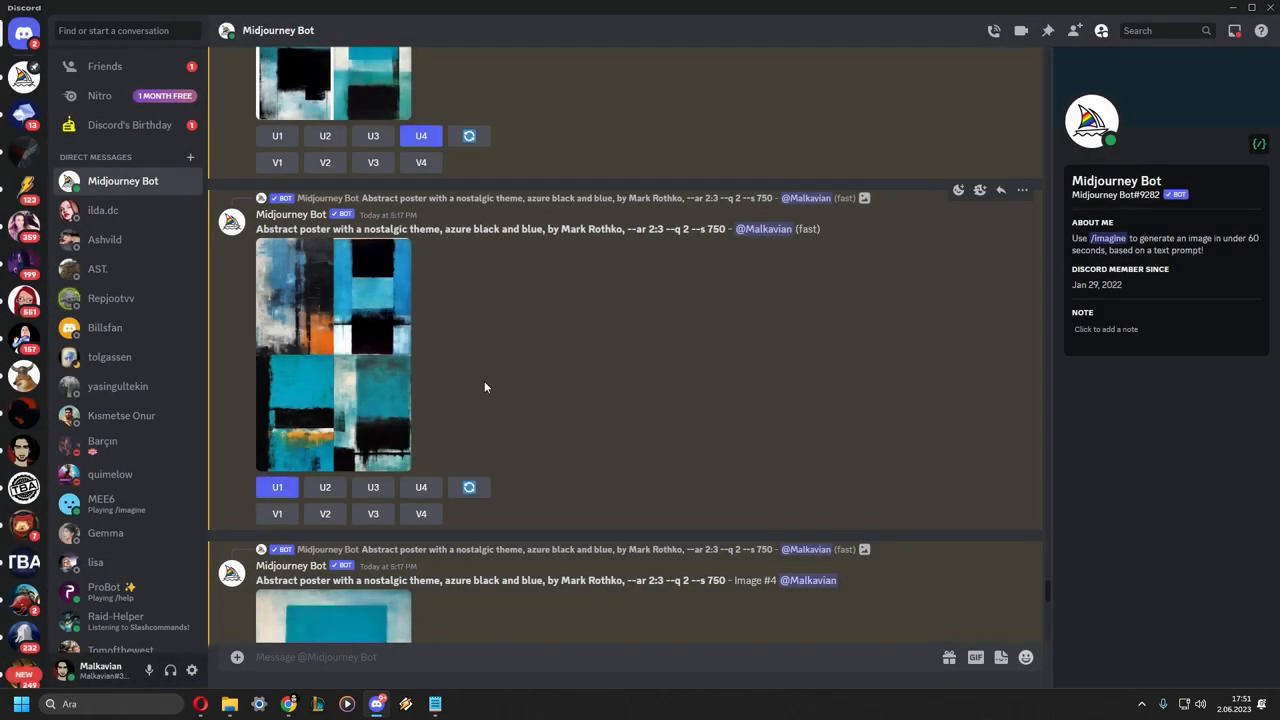
scroll(down, 3)
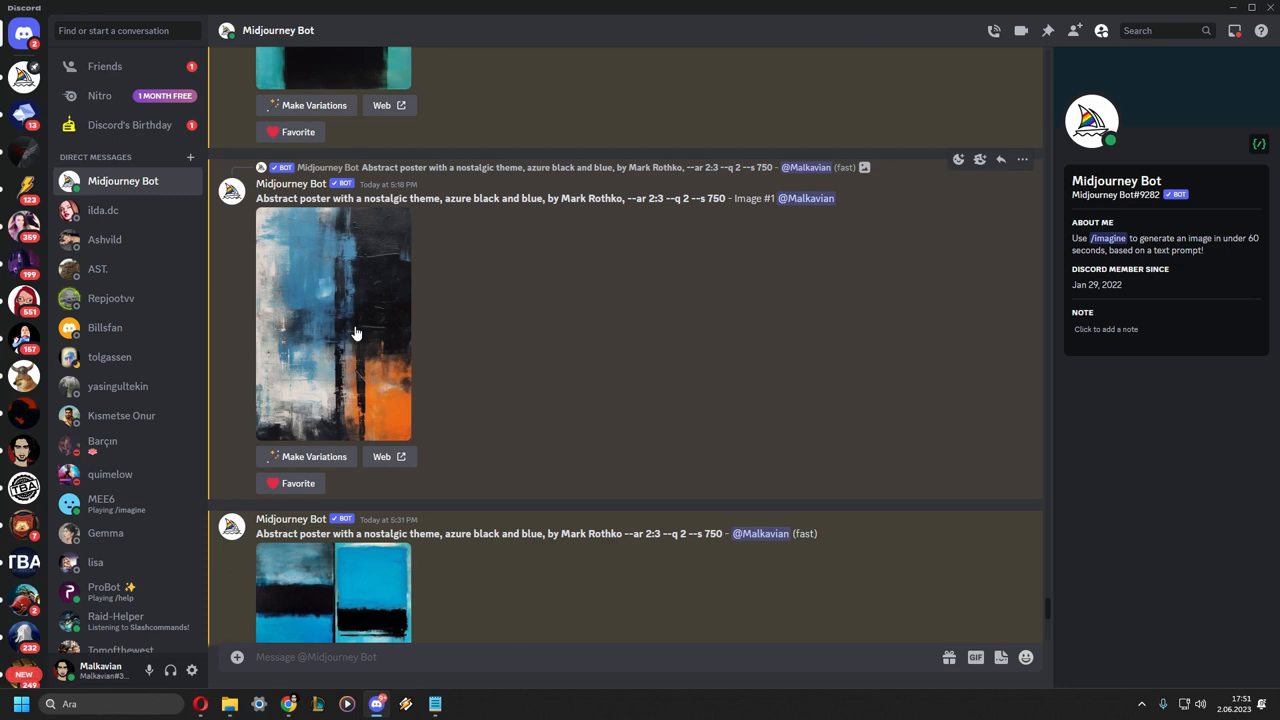
click(332, 324)
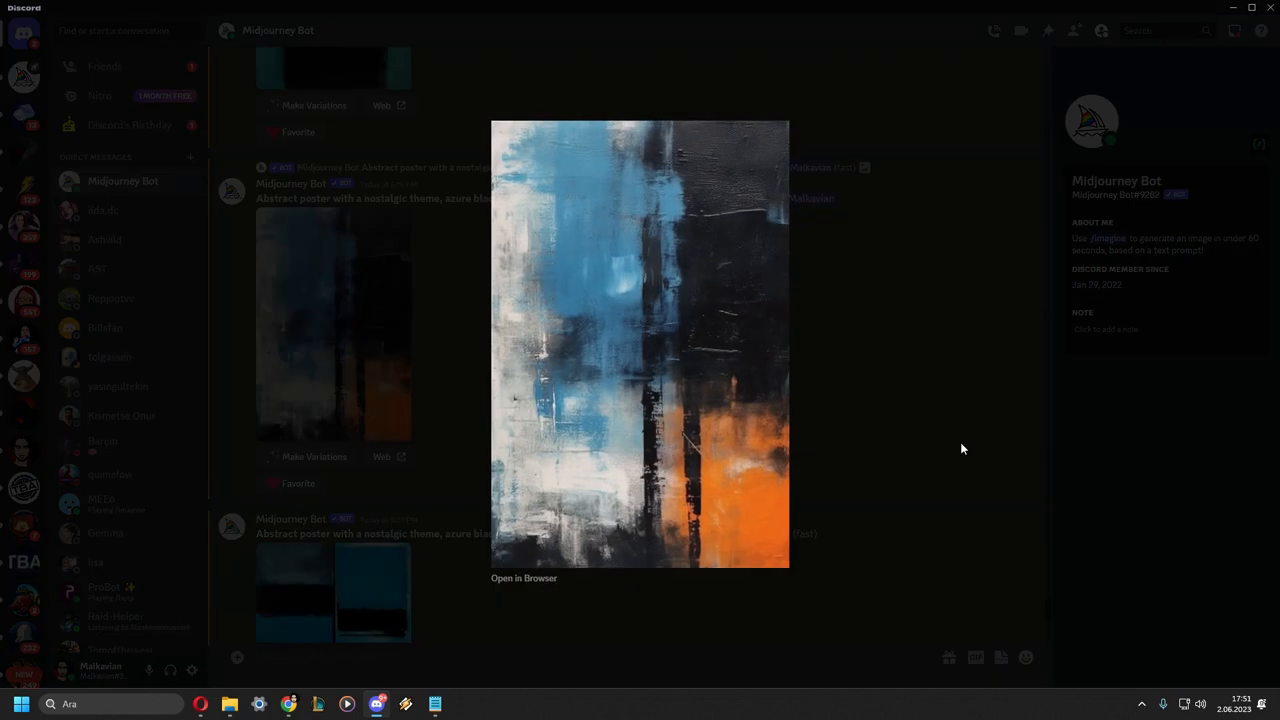
mouse_move(908, 390)
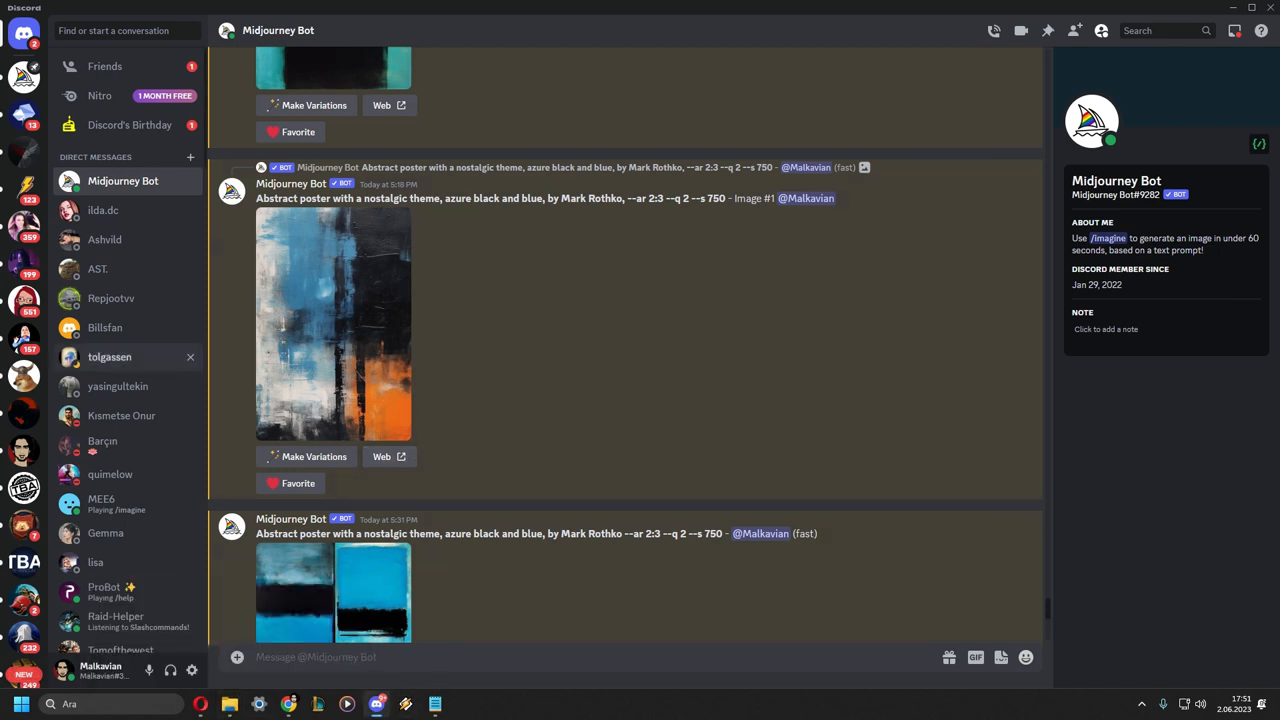
mouse_move(378, 318)
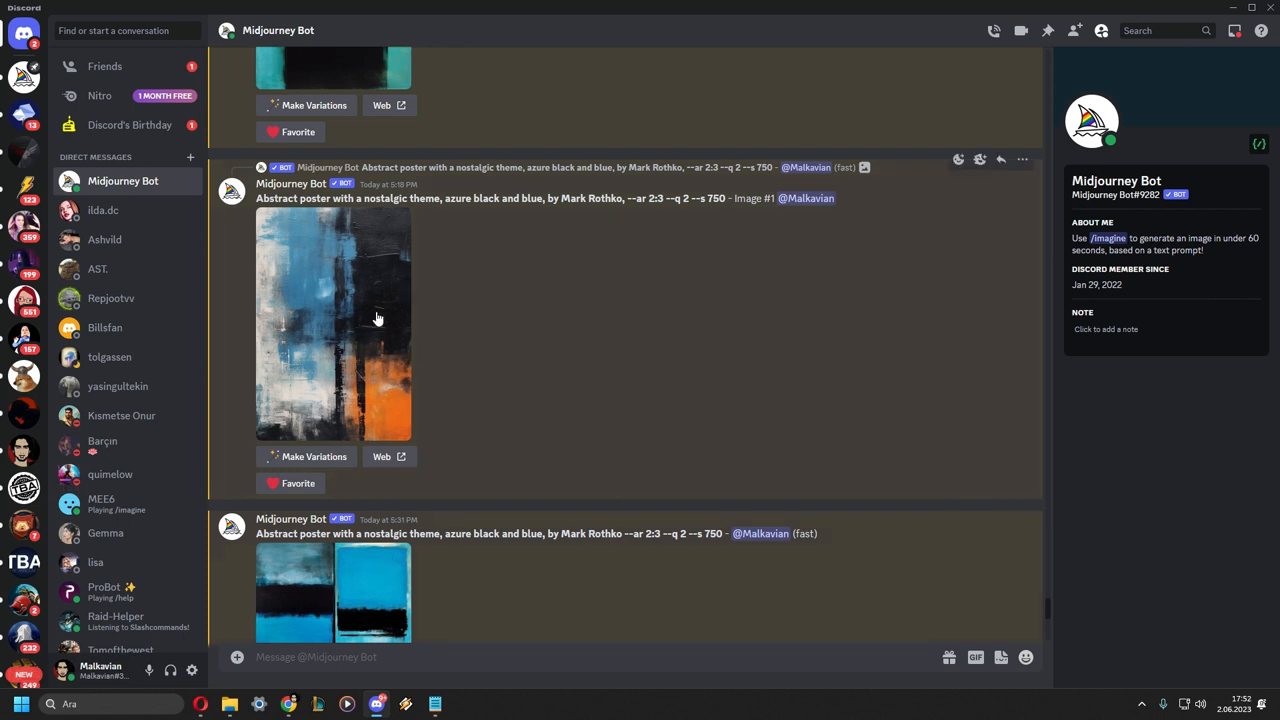
mouse_move(384, 312)
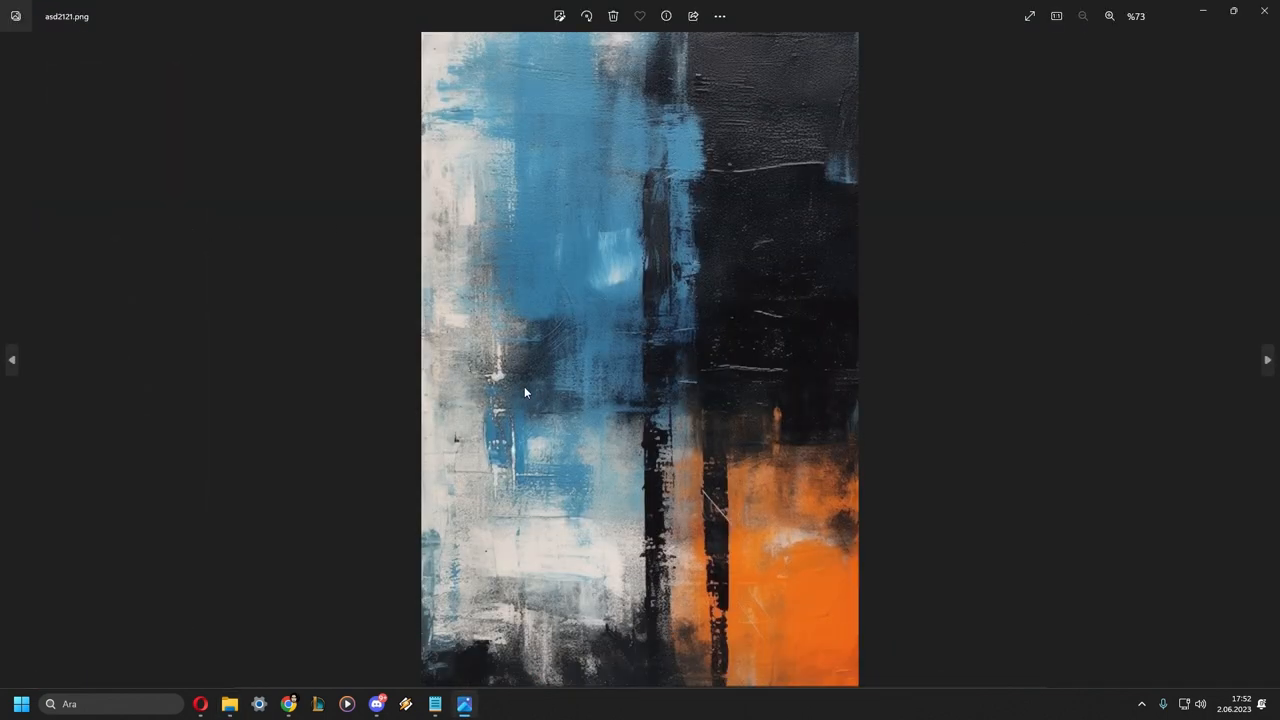
Advance to the living-room mockup showing the poster above the sofa, then bring up another program
click(1268, 360)
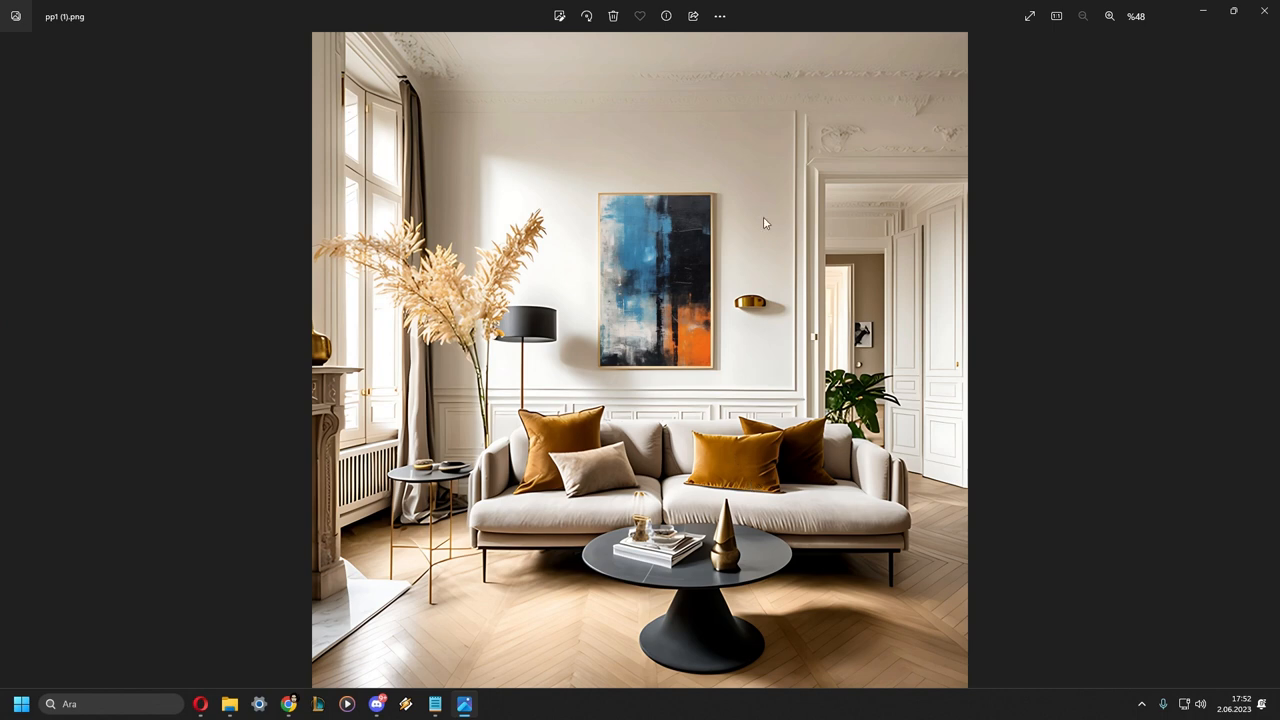
mouse_move(778, 248)
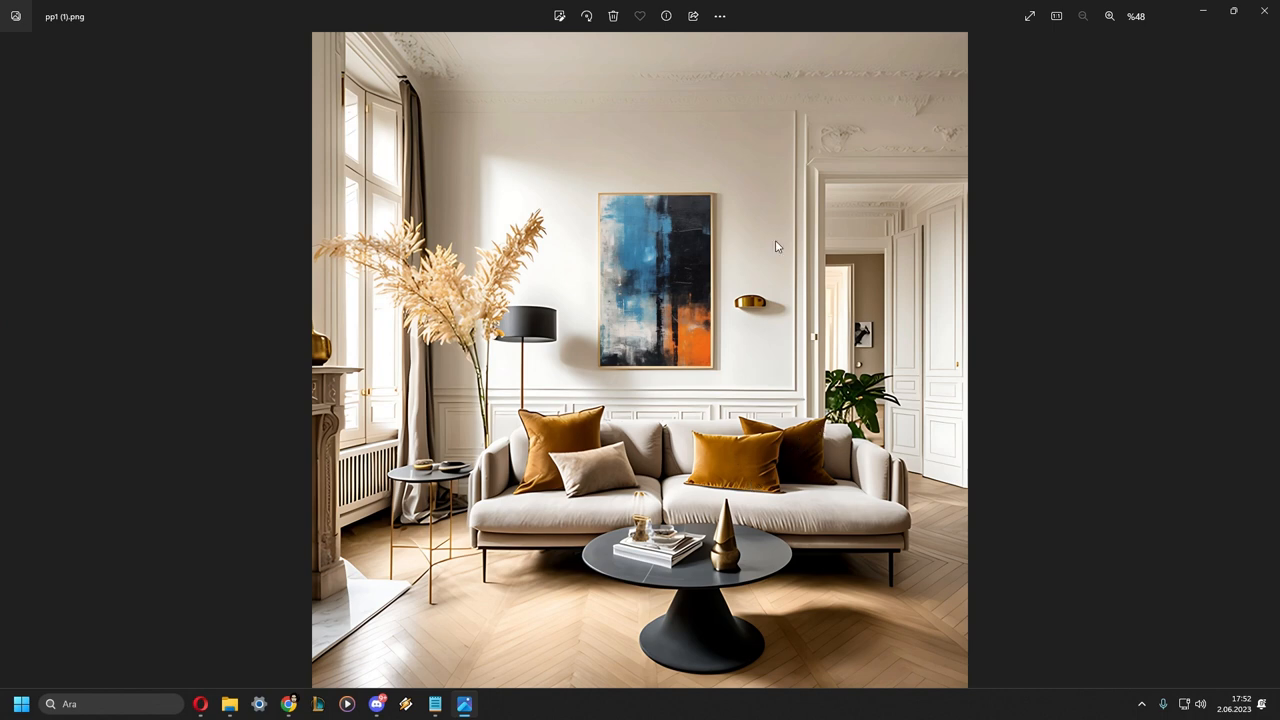
mouse_move(288, 704)
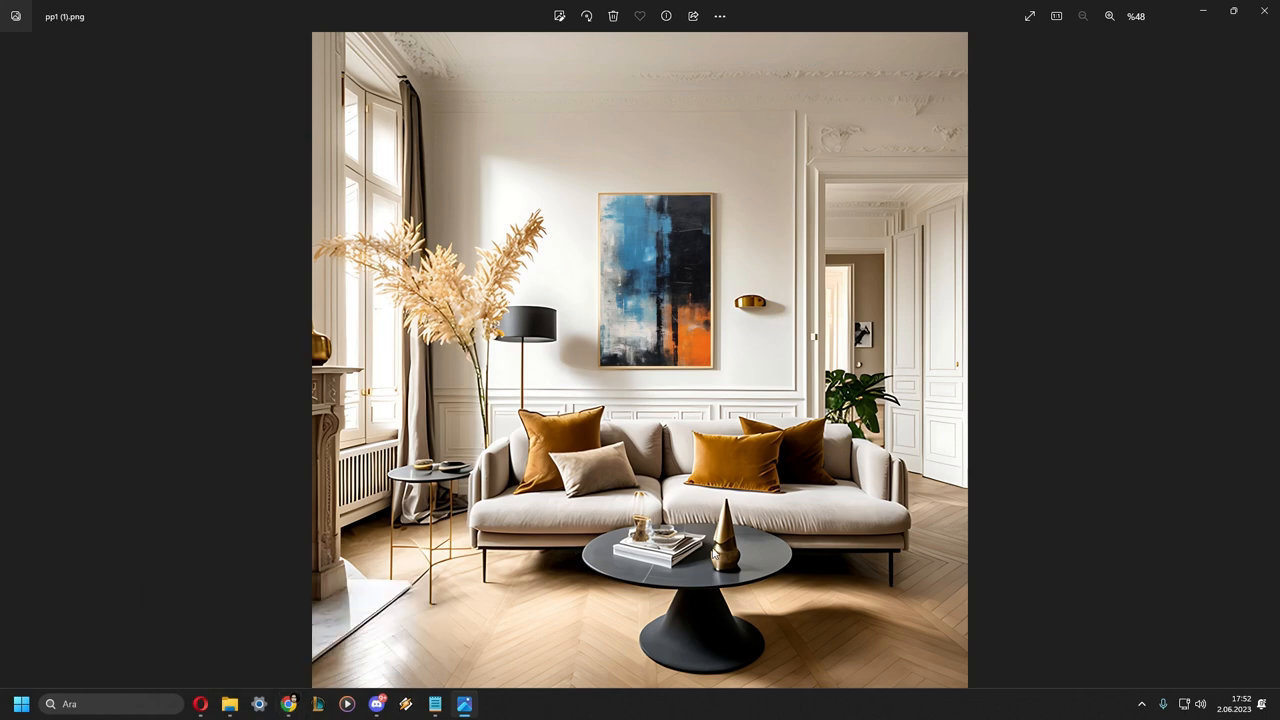
click(200, 704)
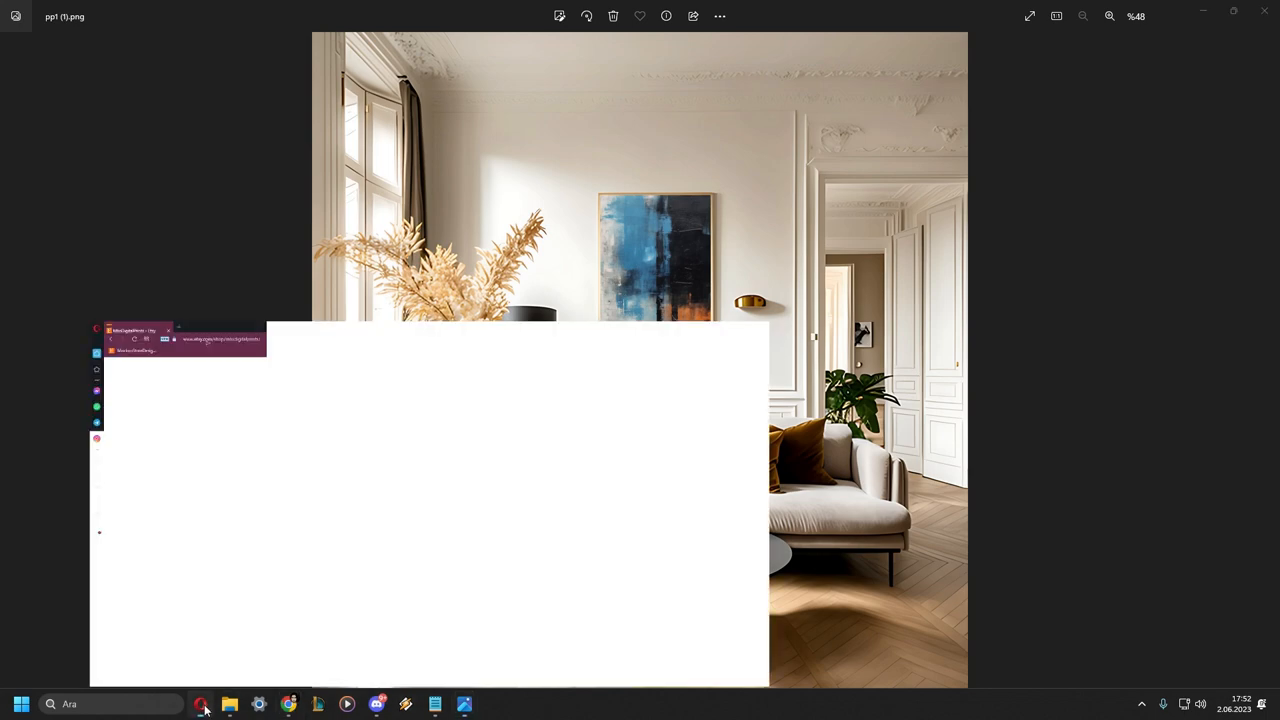